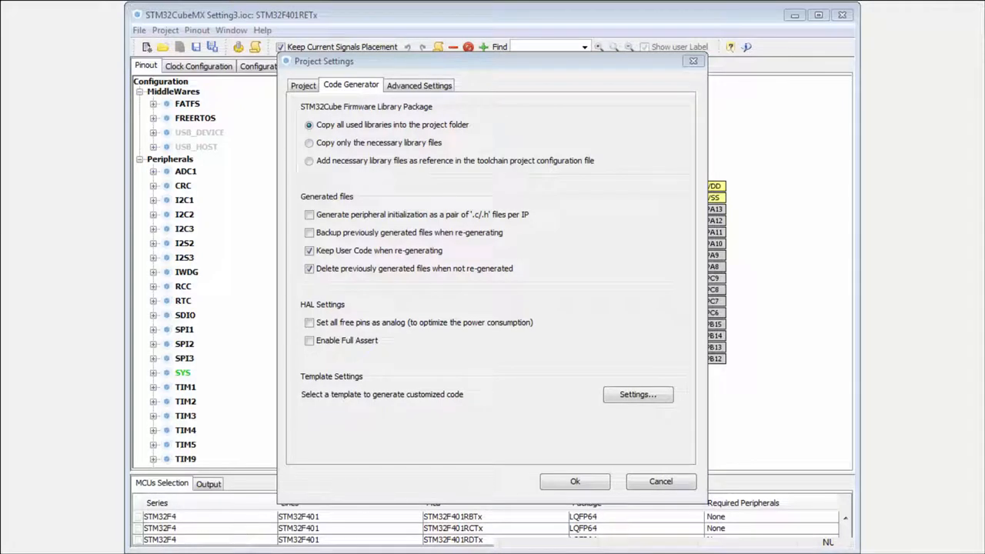
pyautogui.moveTo(393, 194)
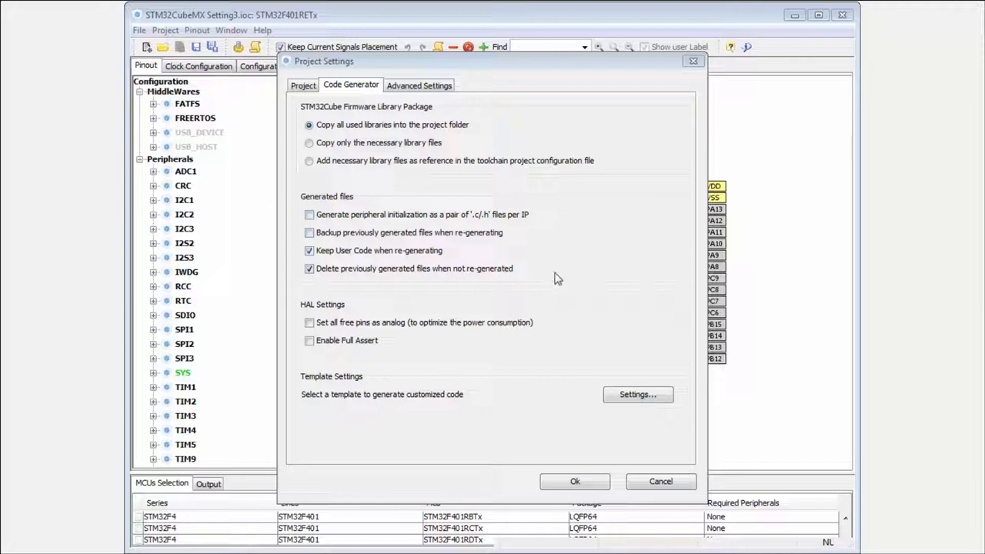
pyautogui.moveTo(553, 287)
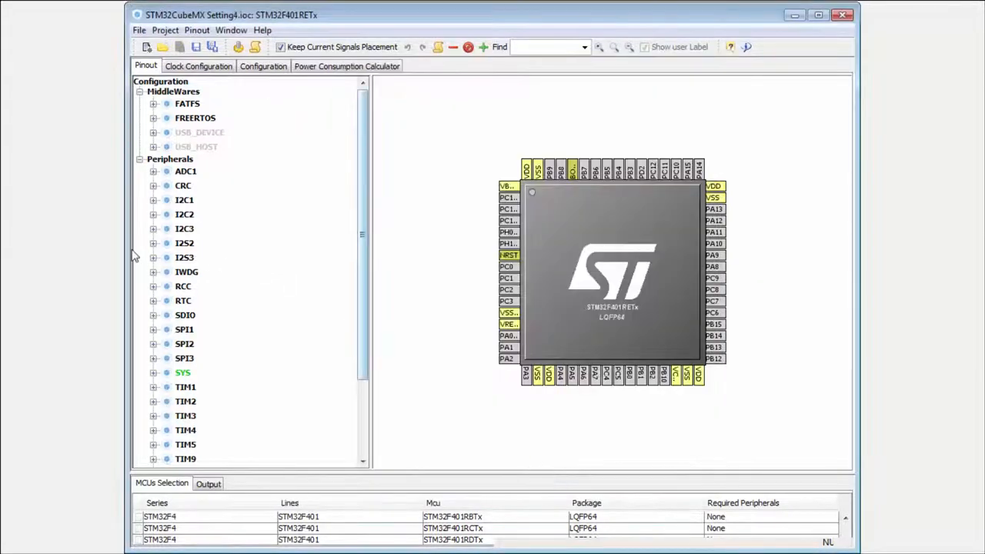
# - Set SPI1 mode to Full-Duplex Master and scroll on to the I2C2 peripheral
pyautogui.click(345, 345)
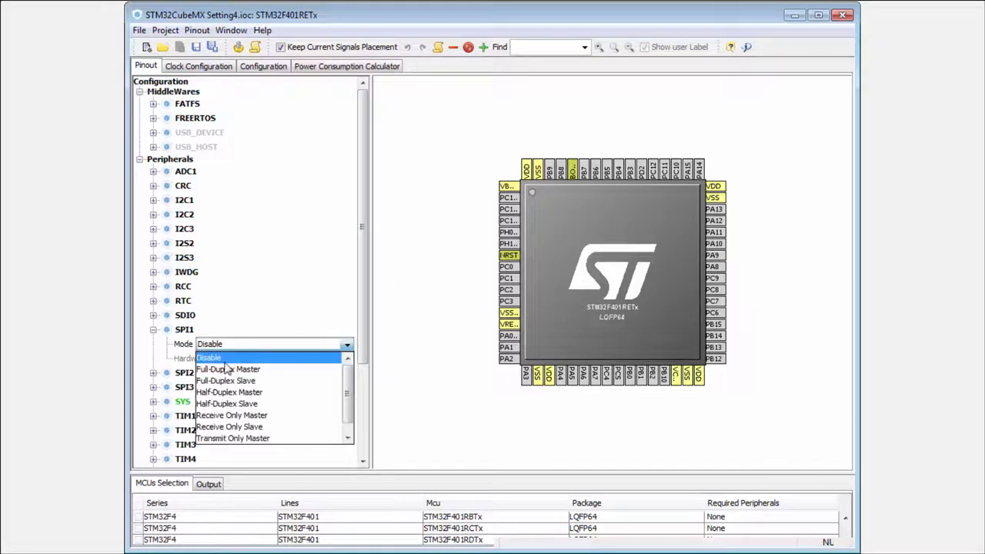
pyautogui.click(228, 369)
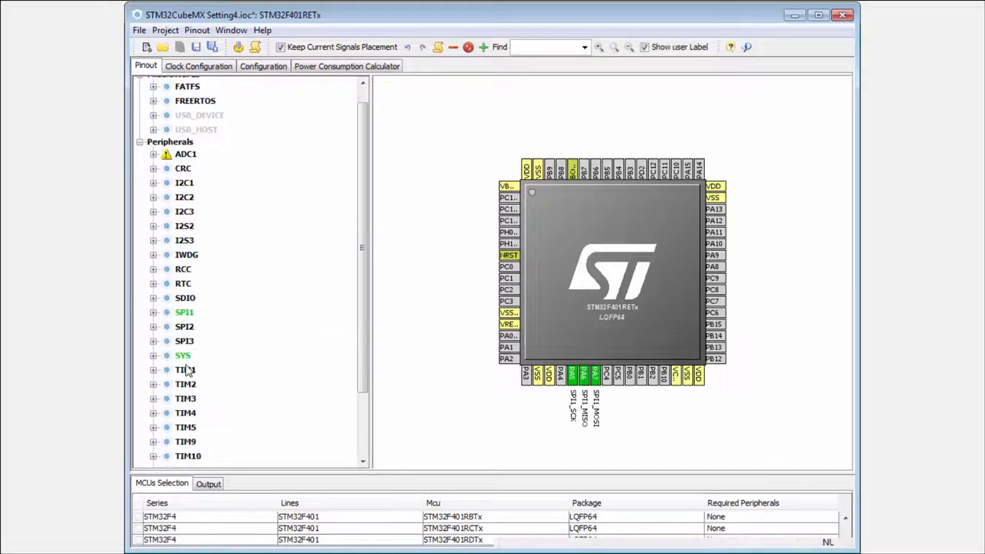
pyautogui.scroll(-3)
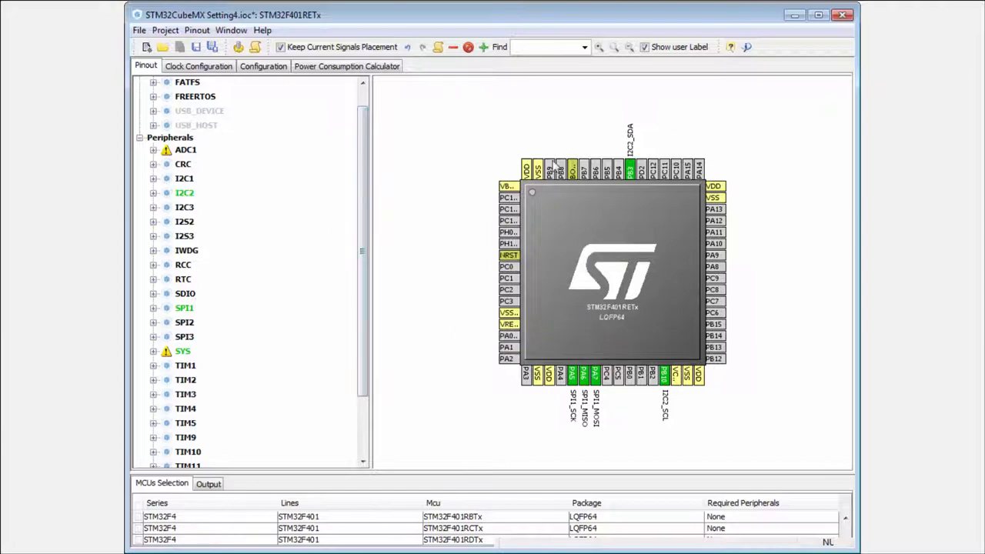
# - Accept the Code Generator settings, generate Setting4's code and open it in IAR
pyautogui.click(165, 29)
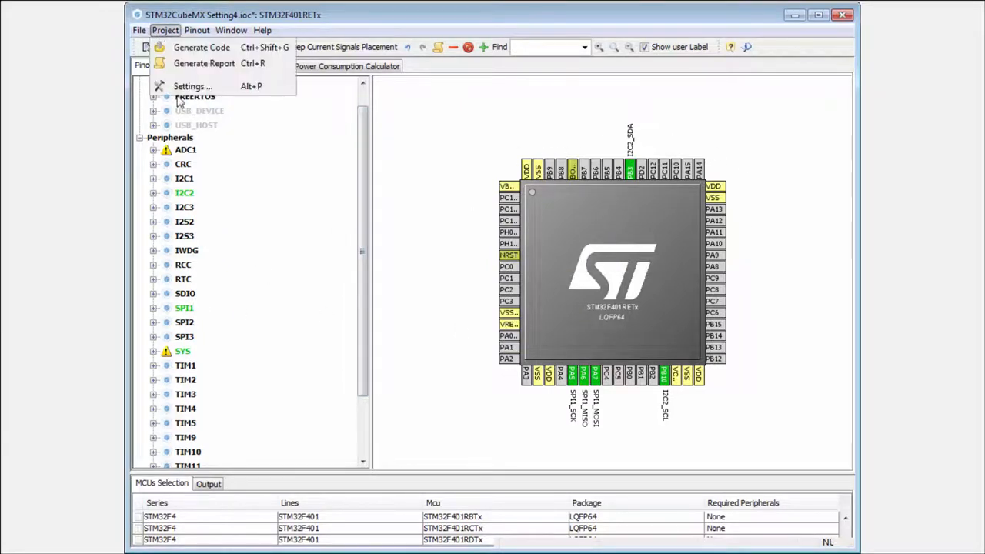
pyautogui.click(193, 86)
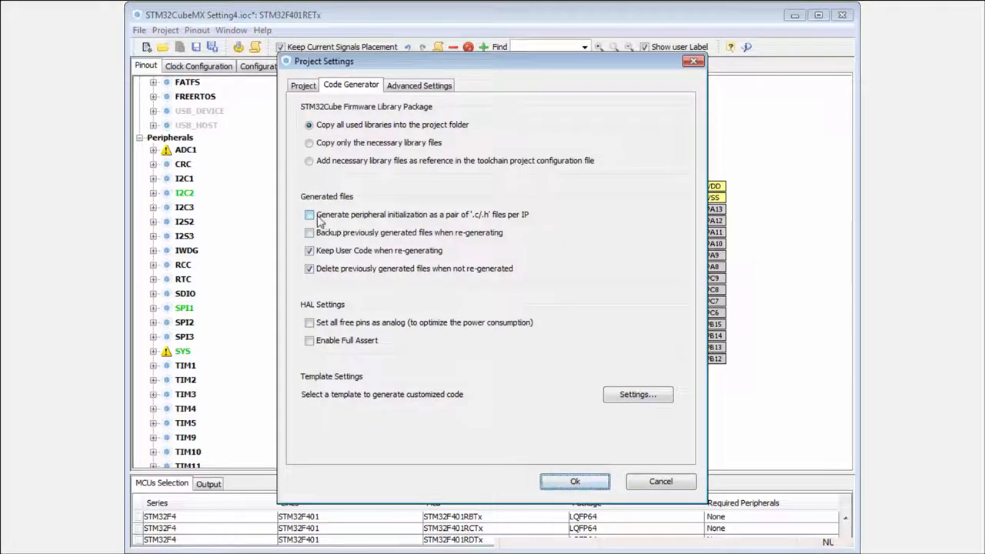
pyautogui.moveTo(481, 253)
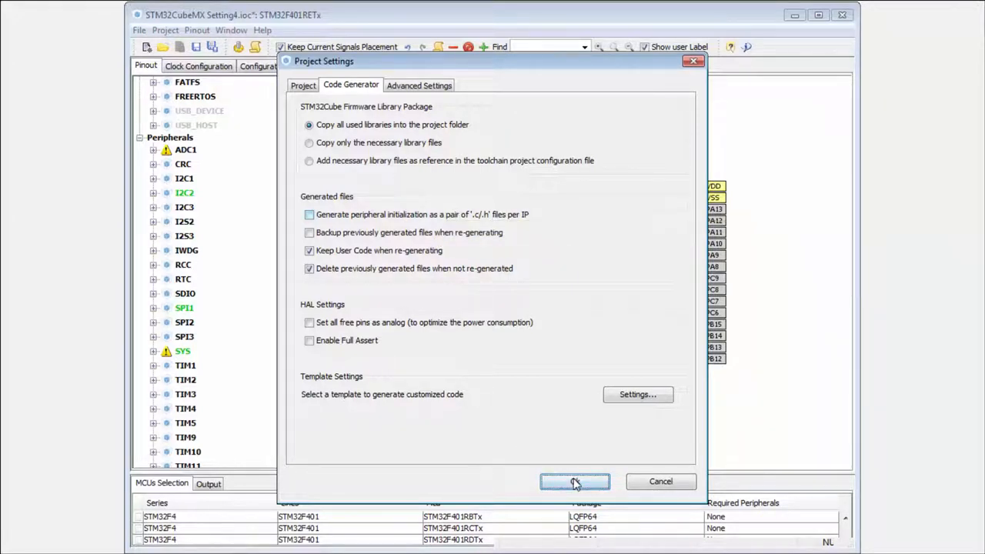
pyautogui.click(576, 480)
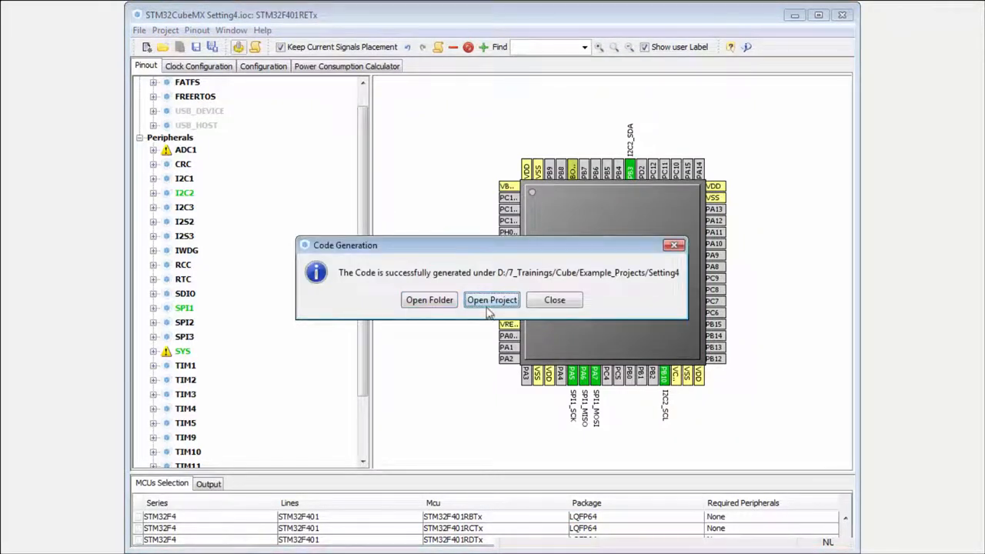
pyautogui.click(554, 298)
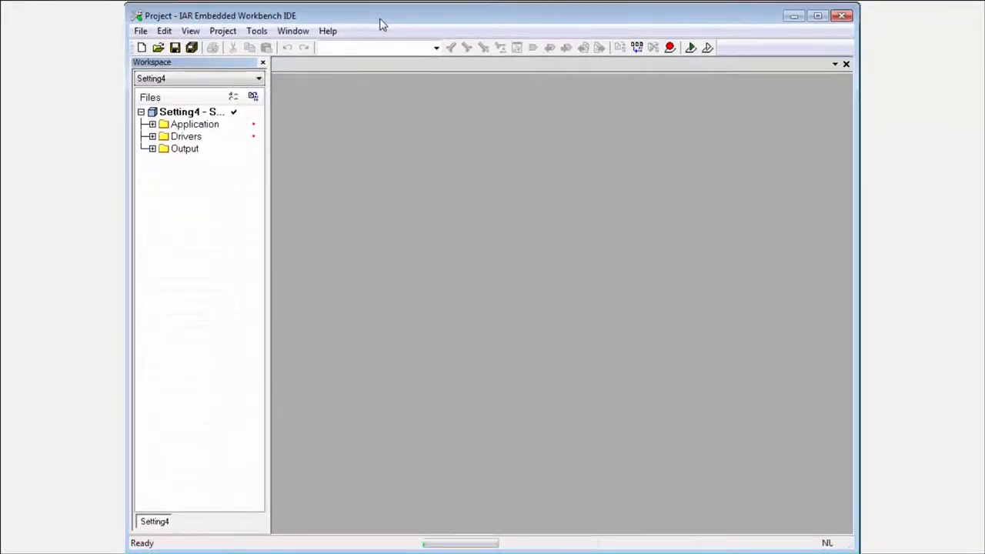
# - Open main.c under Application > User and highlight the MX_SPI1_Init call
pyautogui.click(185, 136)
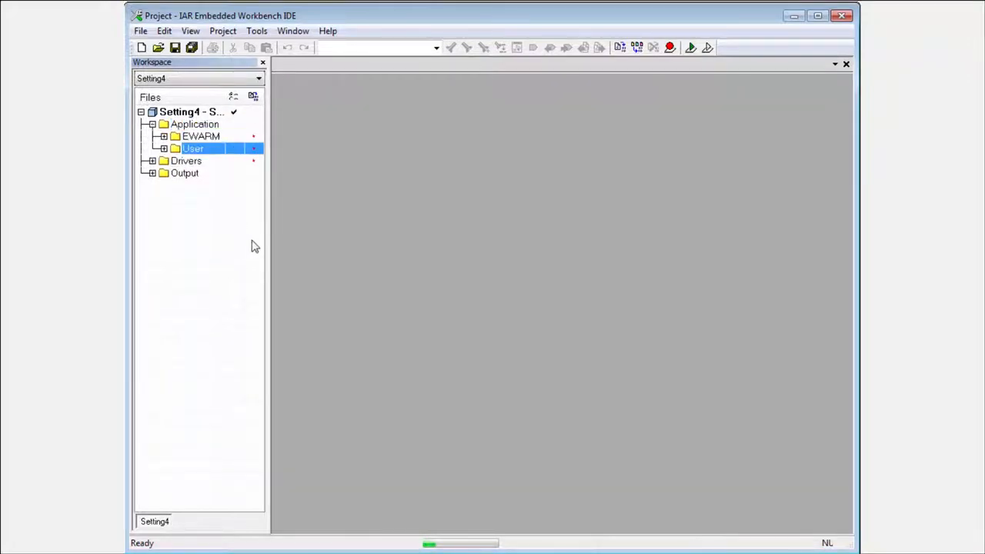
pyautogui.click(207, 162)
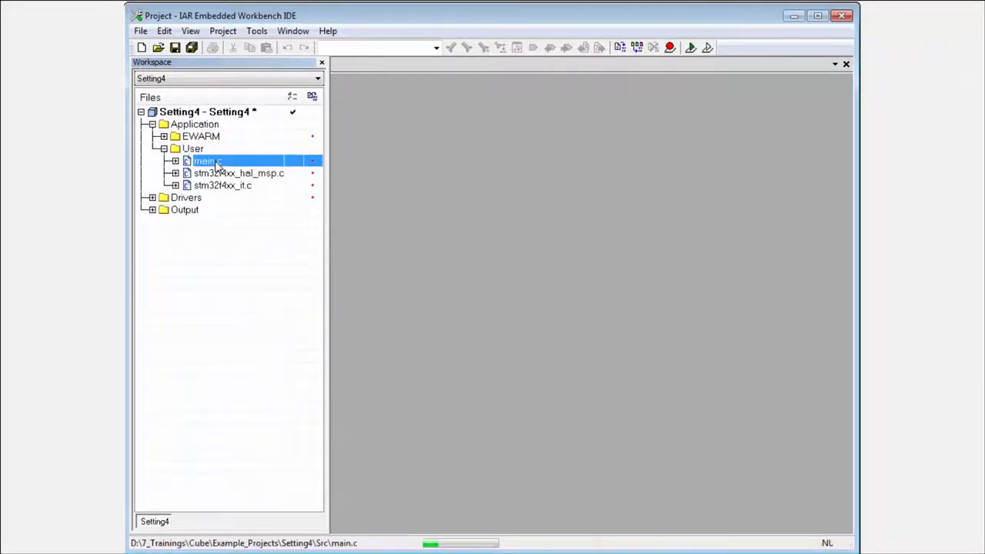
pyautogui.doubleClick(203, 160)
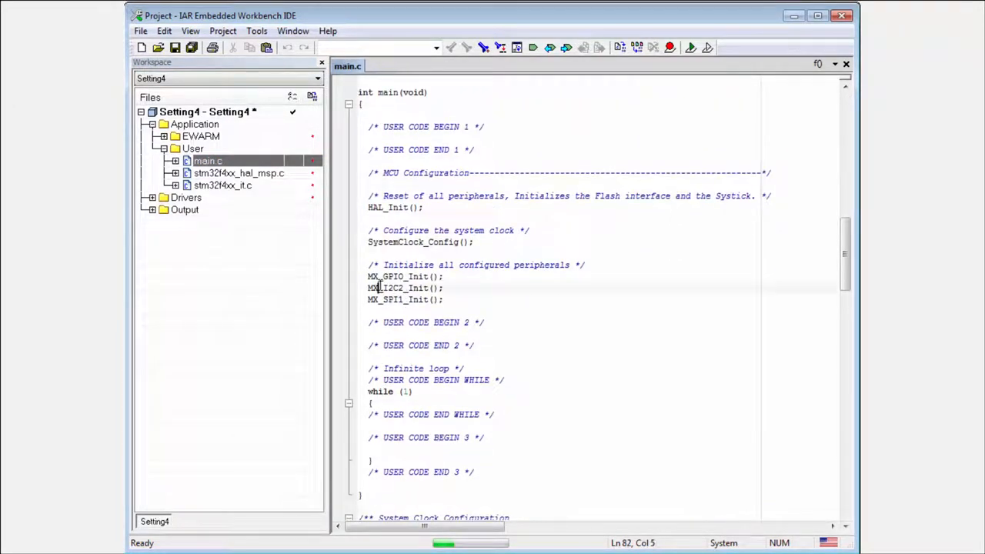
pyautogui.doubleClick(391, 288)
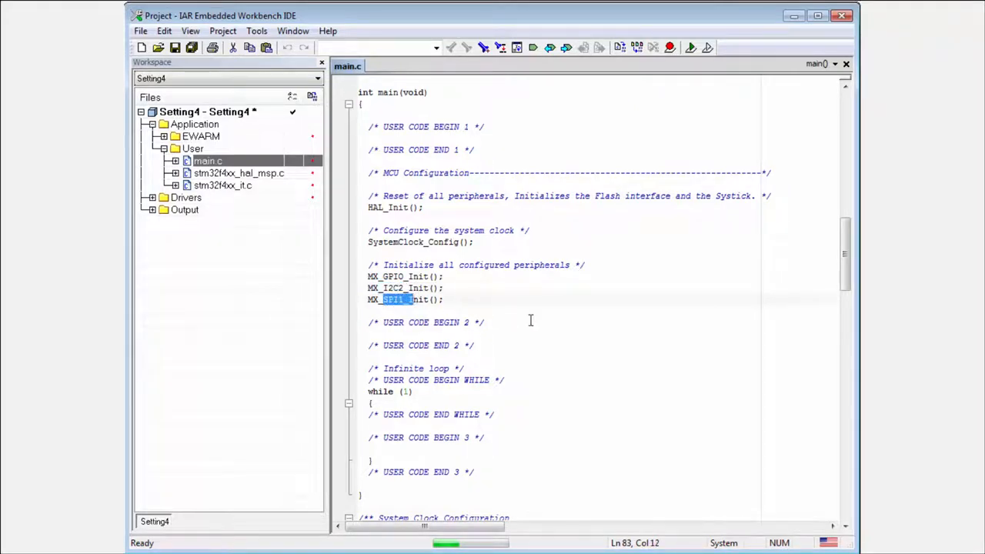
pyautogui.scroll(-3)
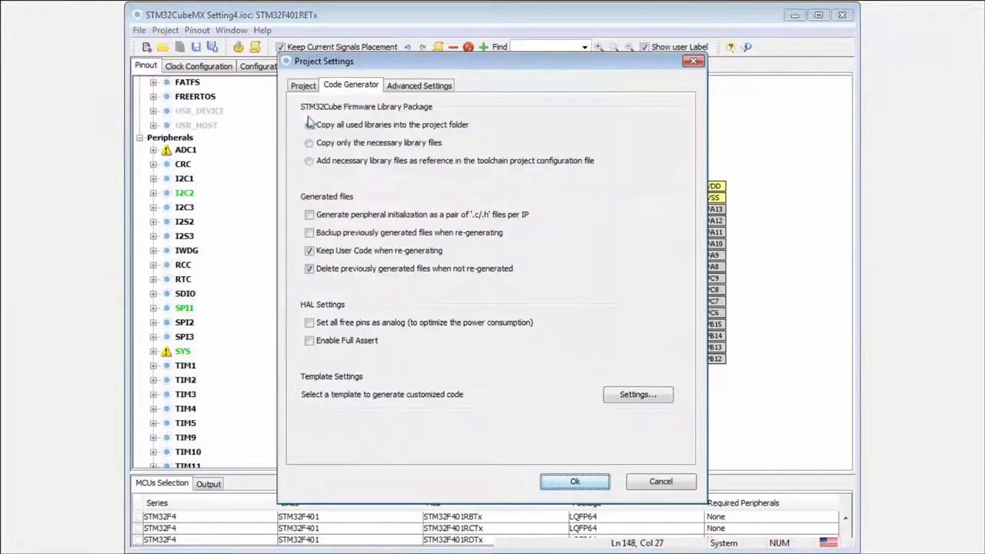
# - Enable 'Generate peripheral initialization as a pair of .c/.h files per IP' and accept the settings
pyautogui.click(302, 84)
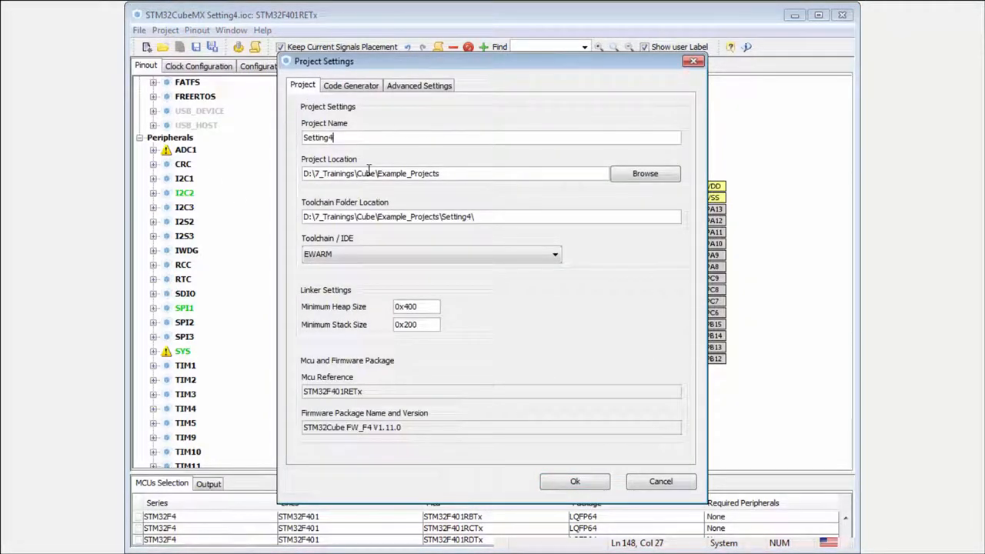
pyautogui.click(351, 84)
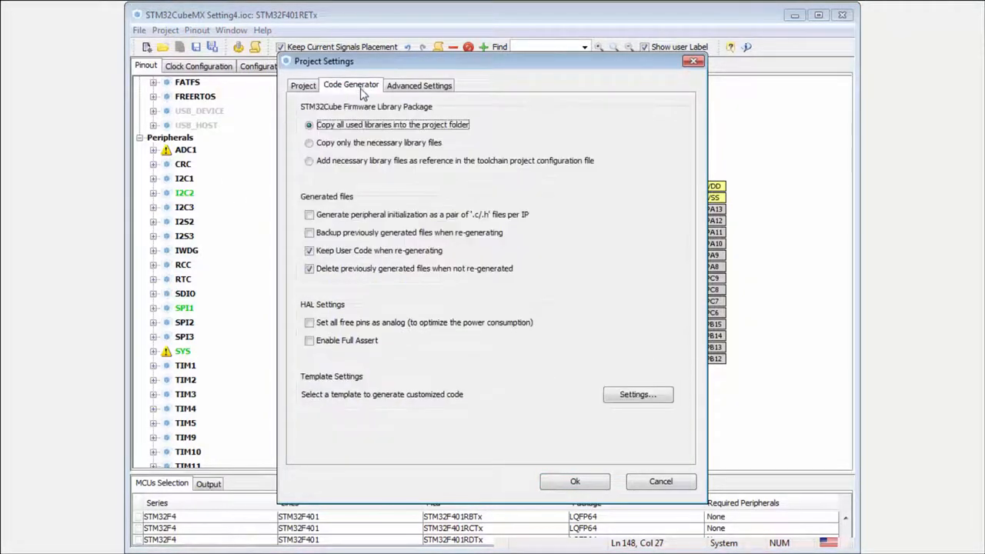
pyautogui.click(309, 214)
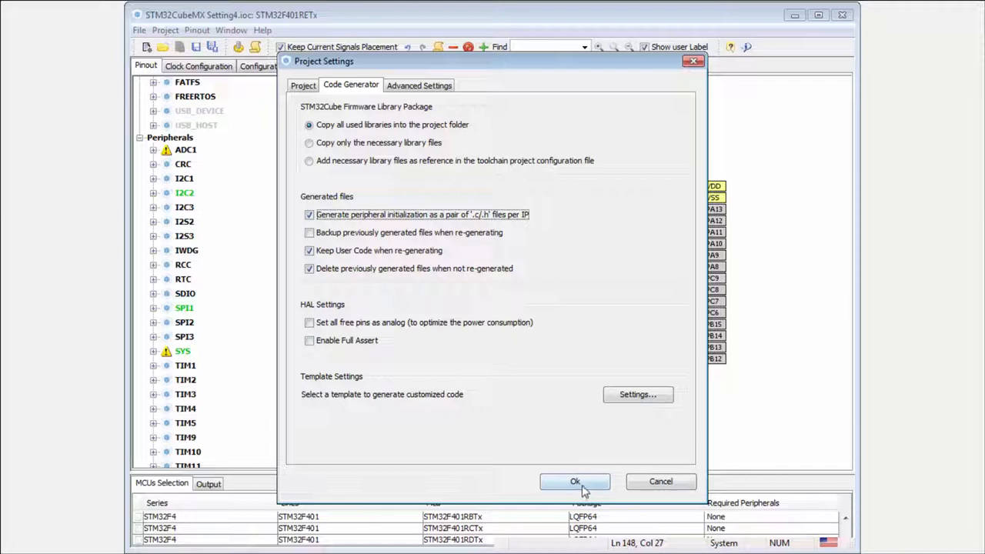
pyautogui.click(576, 480)
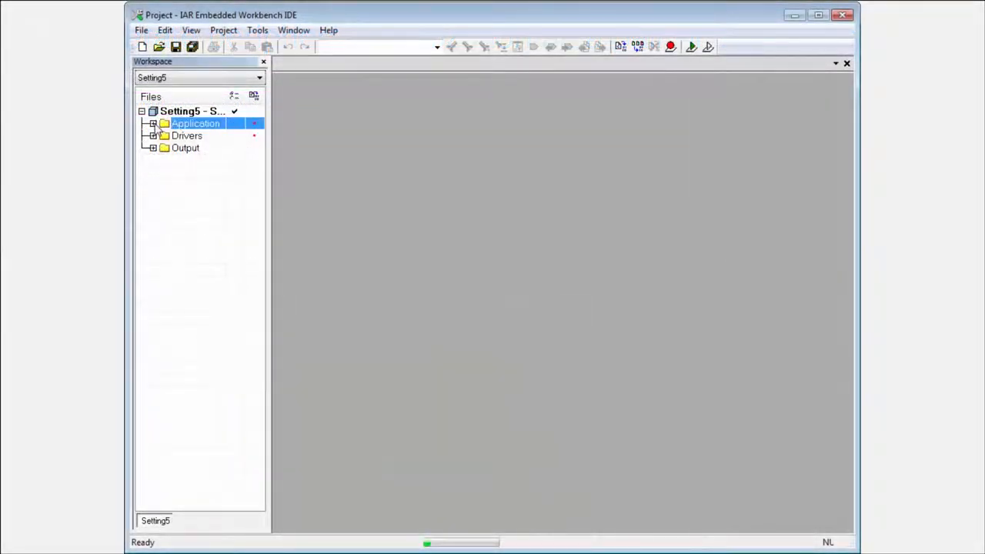
# - Open Setting5's main.c and spi.c from the Application group and scroll through them
pyautogui.click(154, 123)
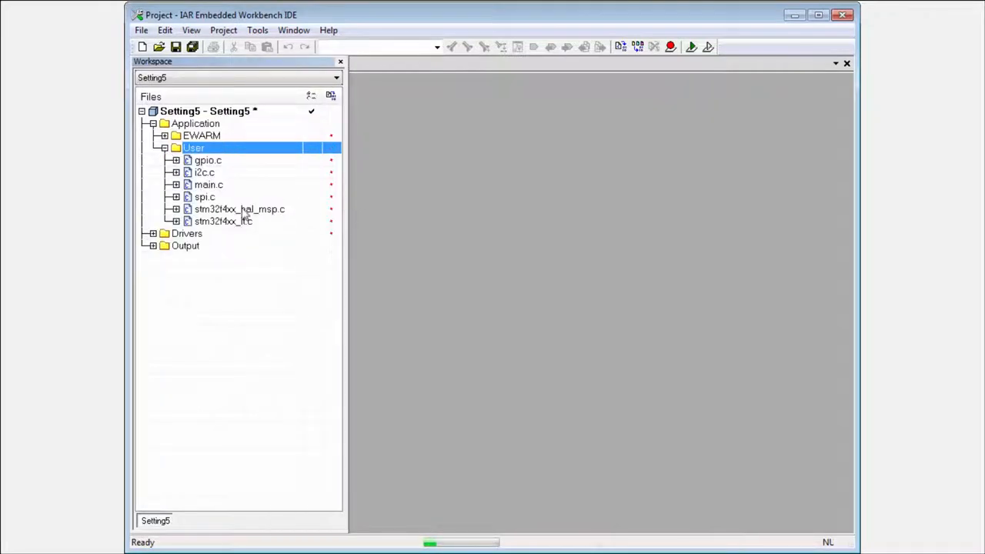
pyautogui.doubleClick(208, 185)
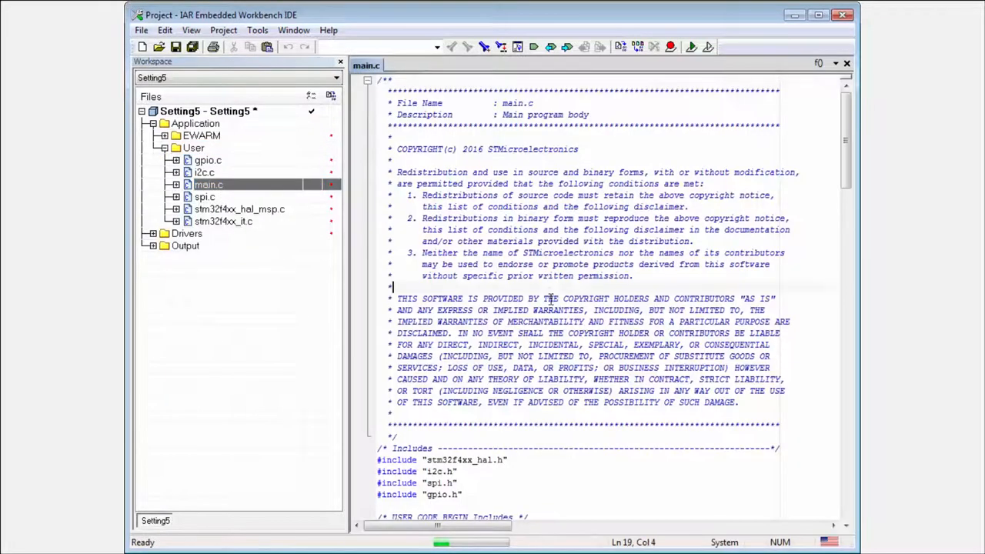
pyautogui.scroll(-3)
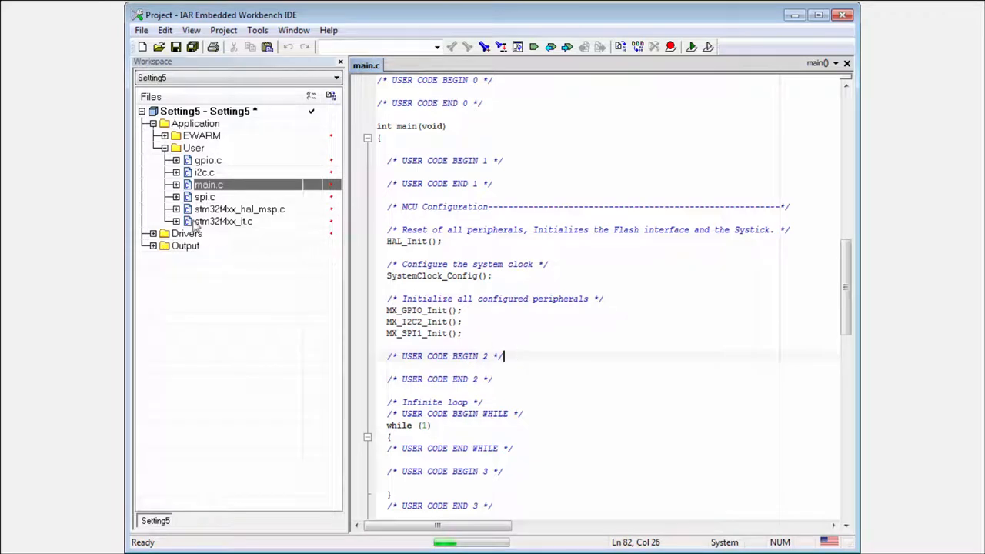
pyautogui.click(204, 198)
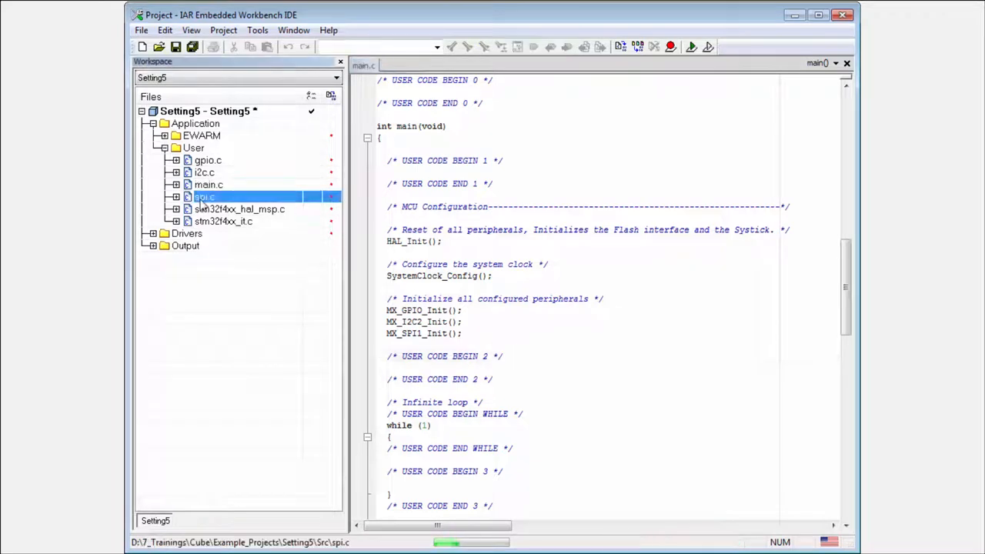
pyautogui.doubleClick(203, 197)
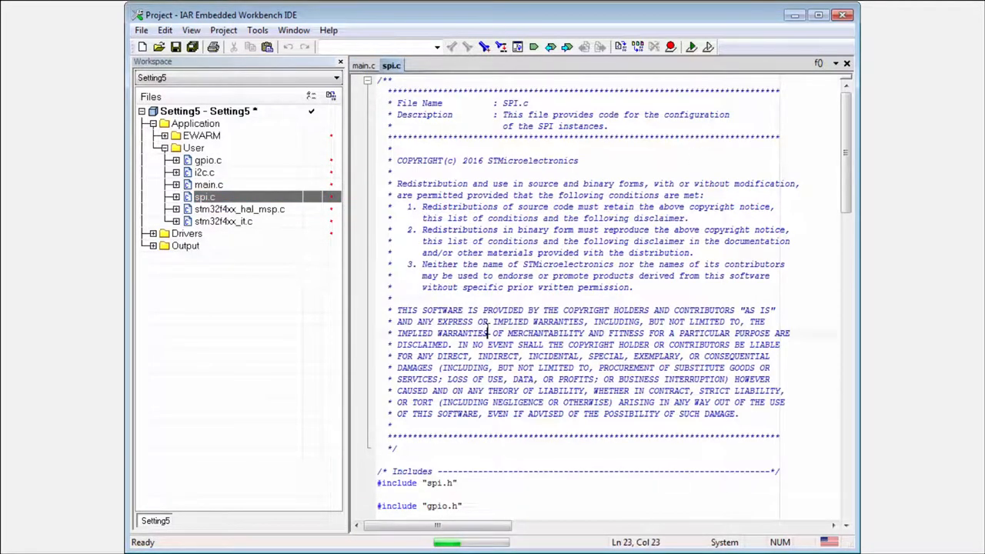
pyautogui.scroll(-3)
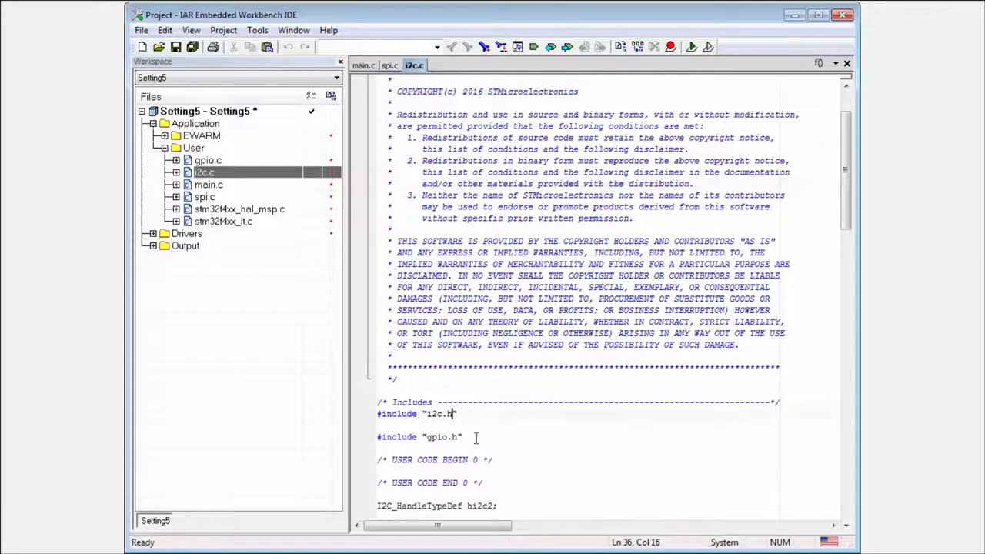
# - Return to the main.c tab and minimize the IAR window
pyautogui.click(366, 65)
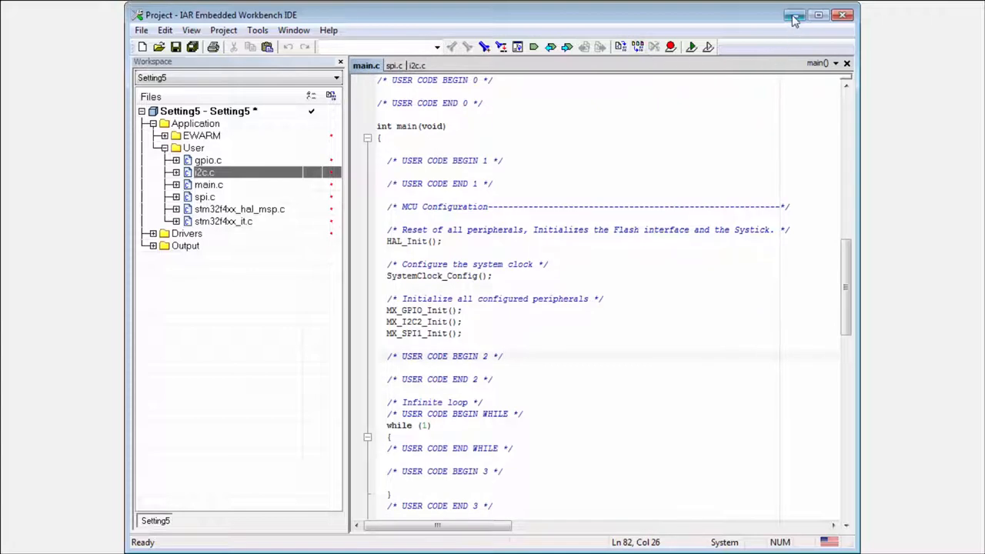
pyautogui.click(500, 356)
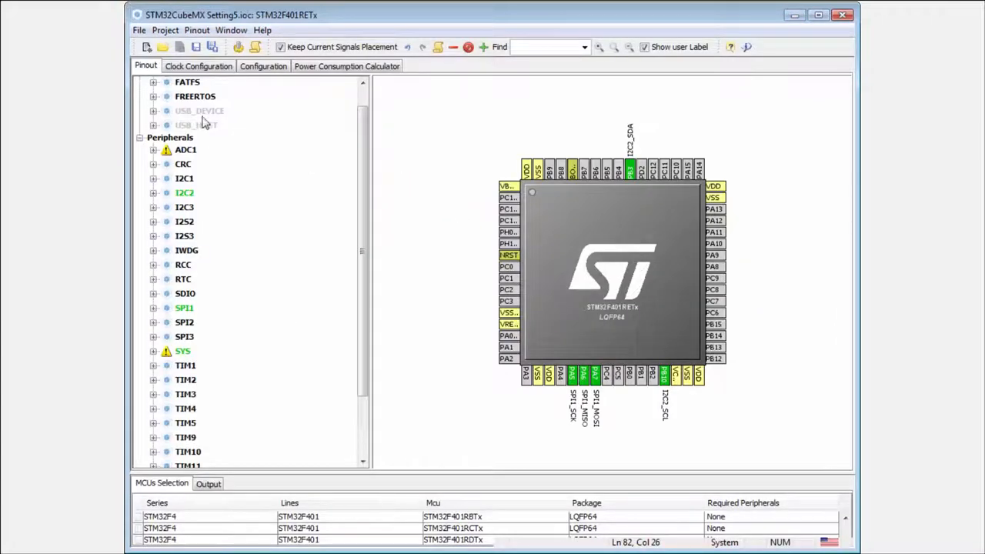
# - Toggle the per-peripheral .c/.h option in Code Generator settings, then cancel without saving
pyautogui.click(138, 29)
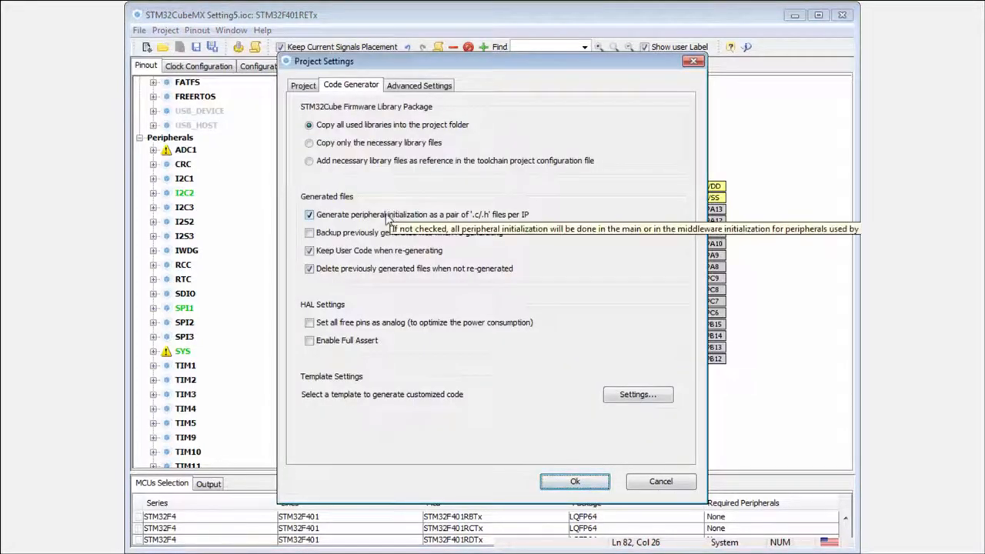
pyautogui.click(309, 215)
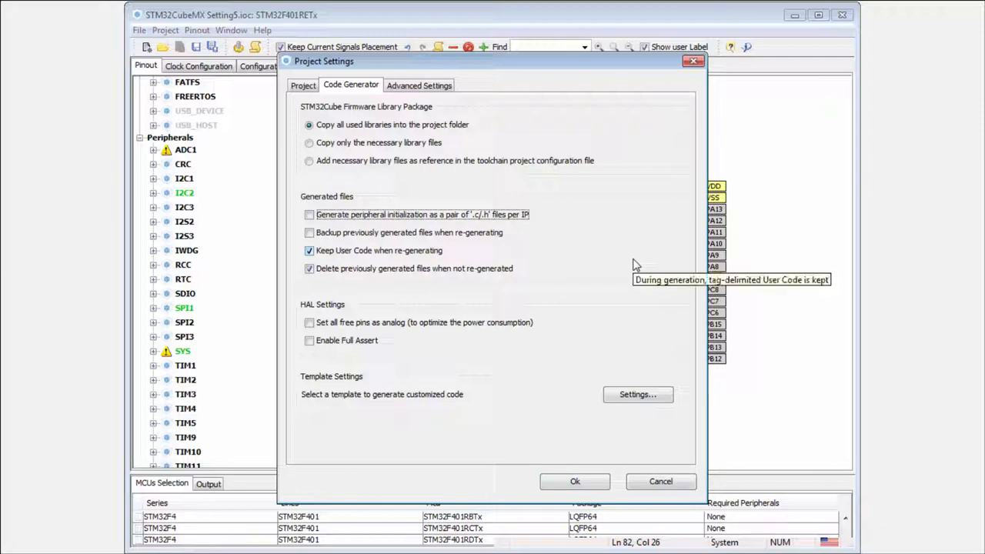
pyautogui.moveTo(369, 237)
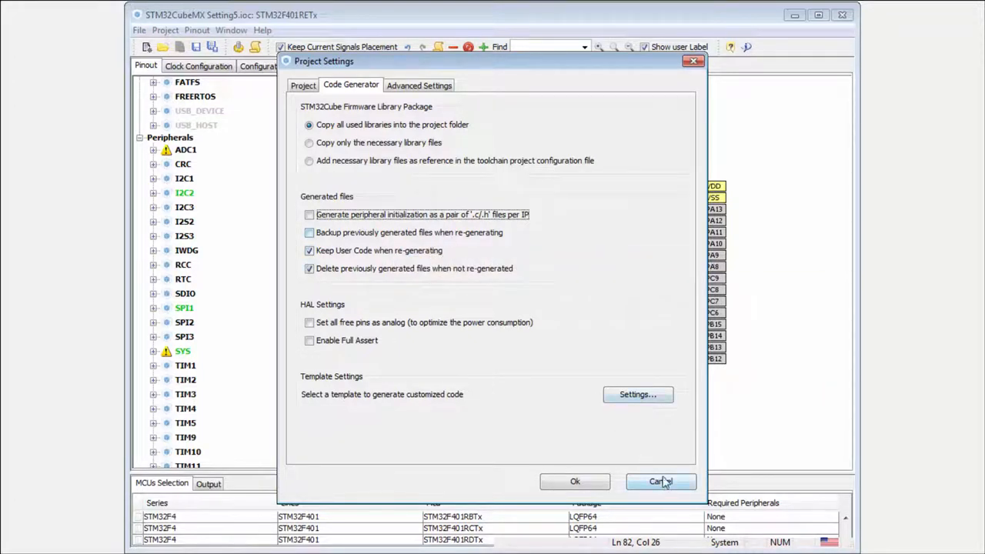
pyautogui.click(310, 214)
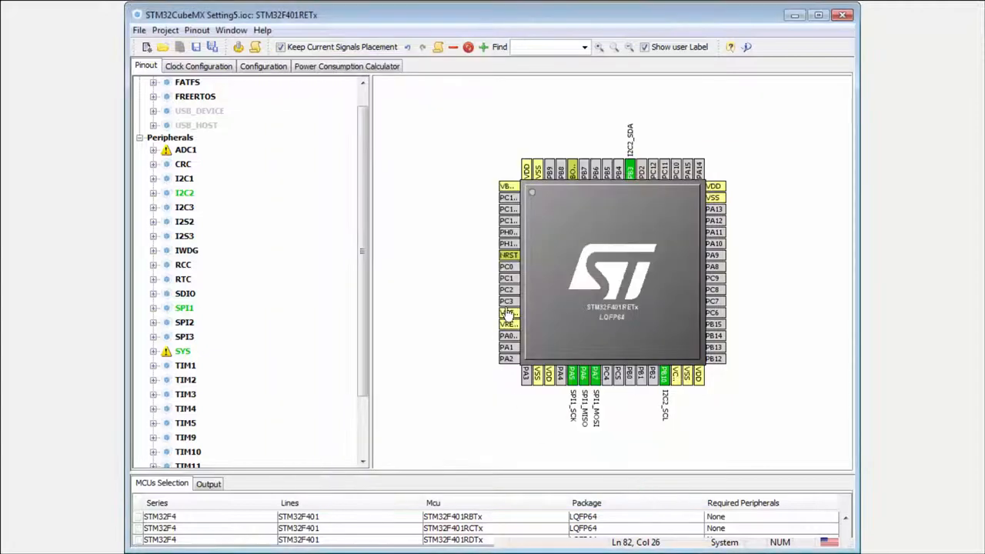
pyautogui.moveTo(630, 168)
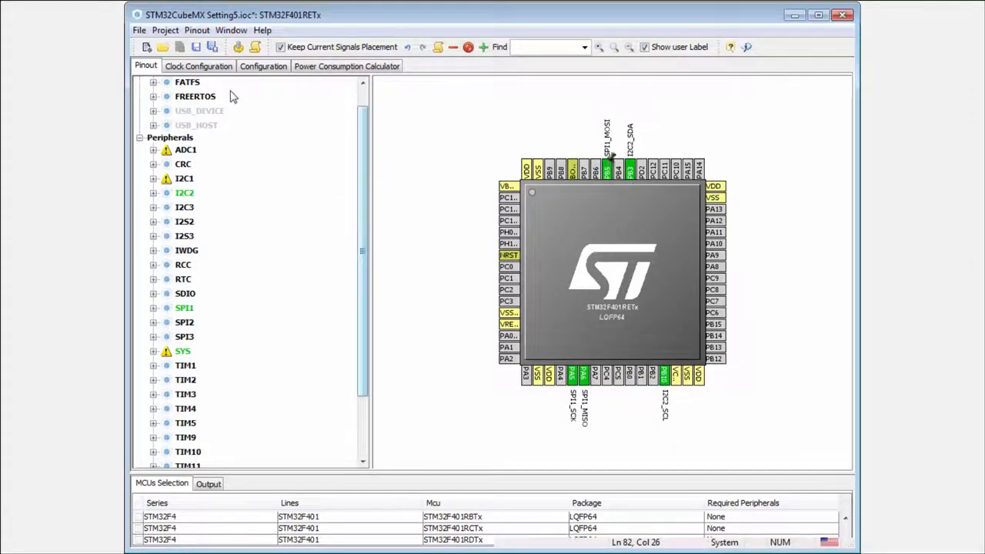
# - Enable 'Backup previously generated files when re-generating' and accept the settings
pyautogui.click(165, 31)
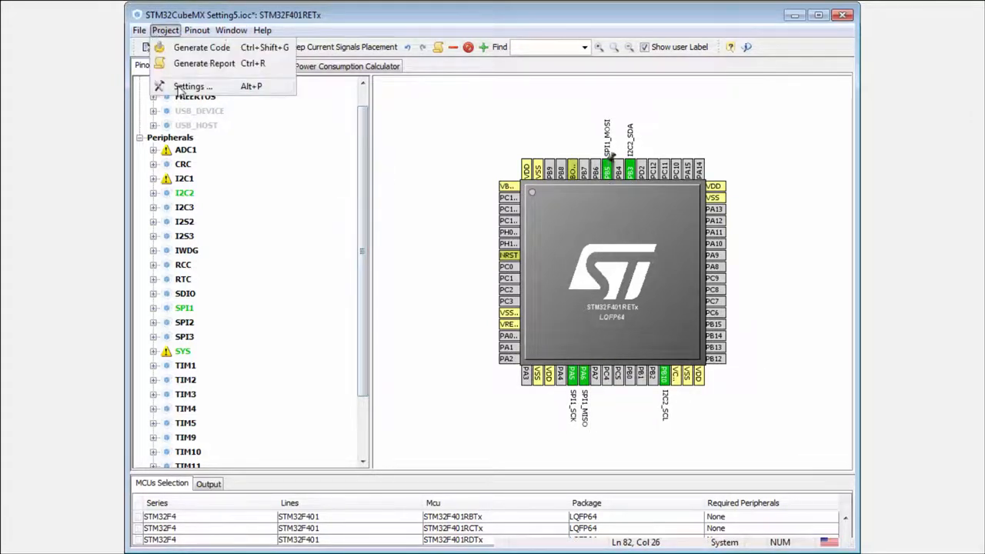
pyautogui.click(193, 86)
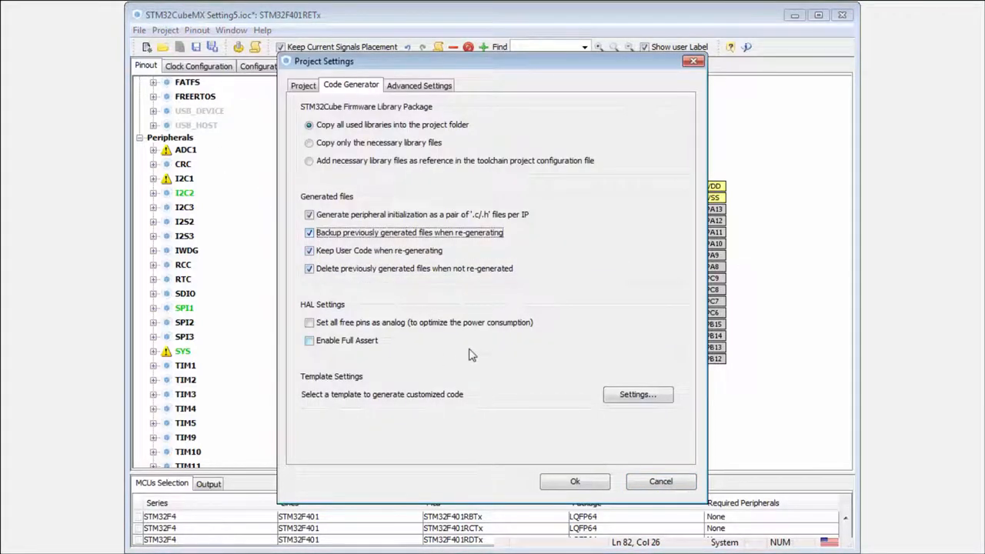
pyautogui.click(574, 480)
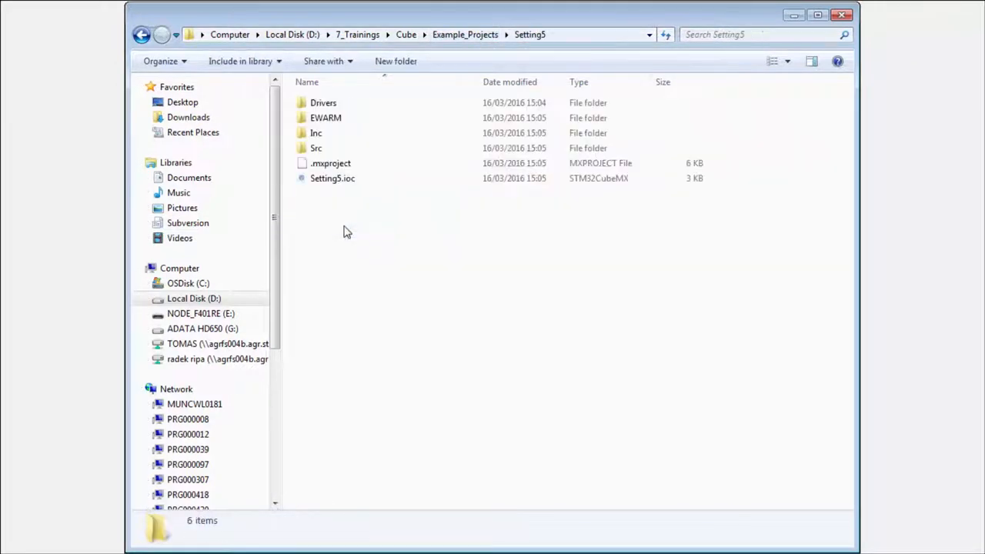
# - Browse into Src > Backup and inspect the gpio.c.bak and spi.c.bak copies
pyautogui.doubleClick(317, 148)
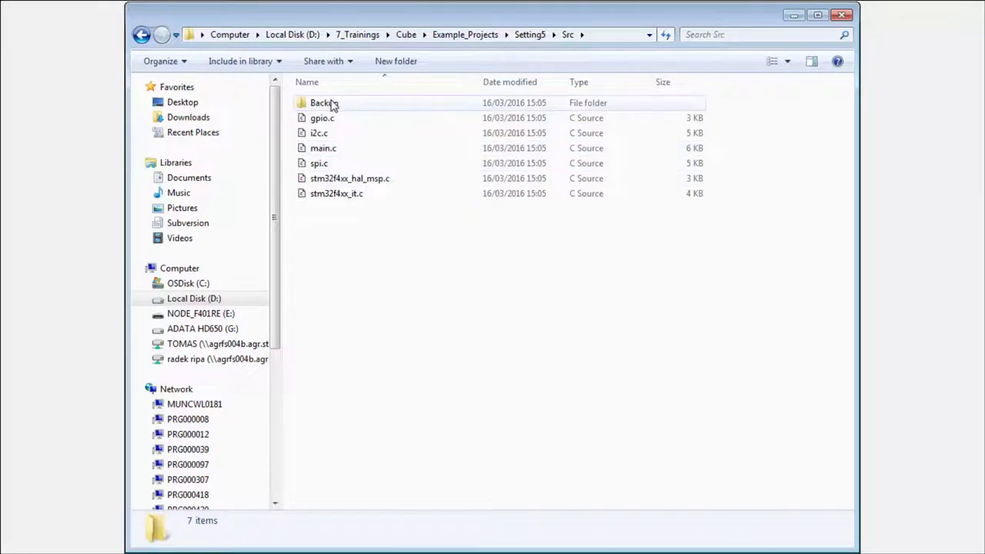
pyautogui.doubleClick(323, 102)
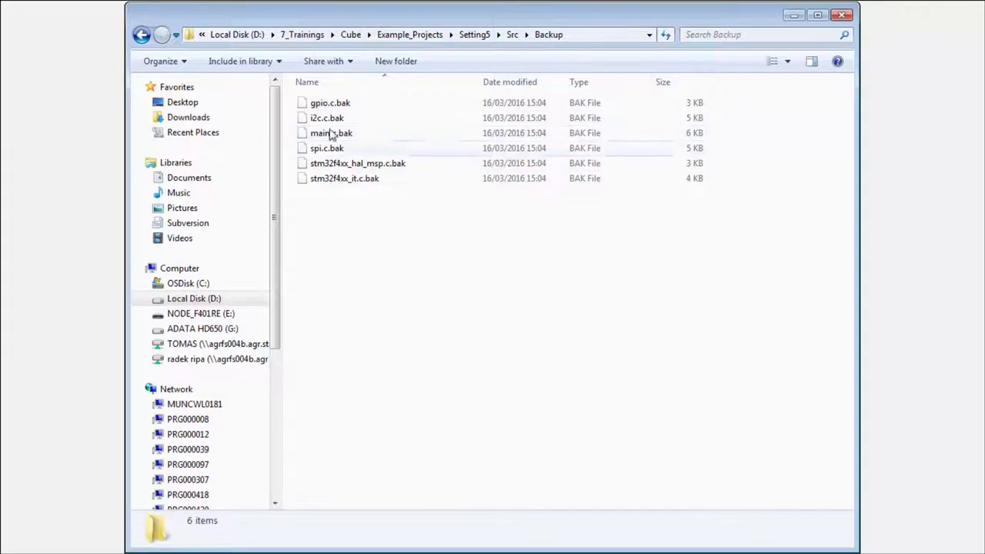
pyautogui.click(330, 101)
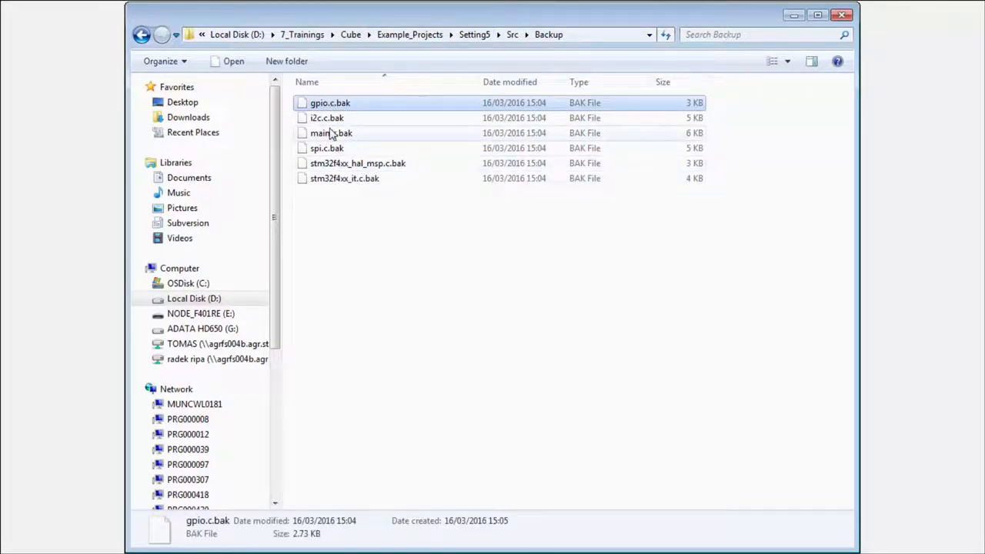
pyautogui.click(326, 148)
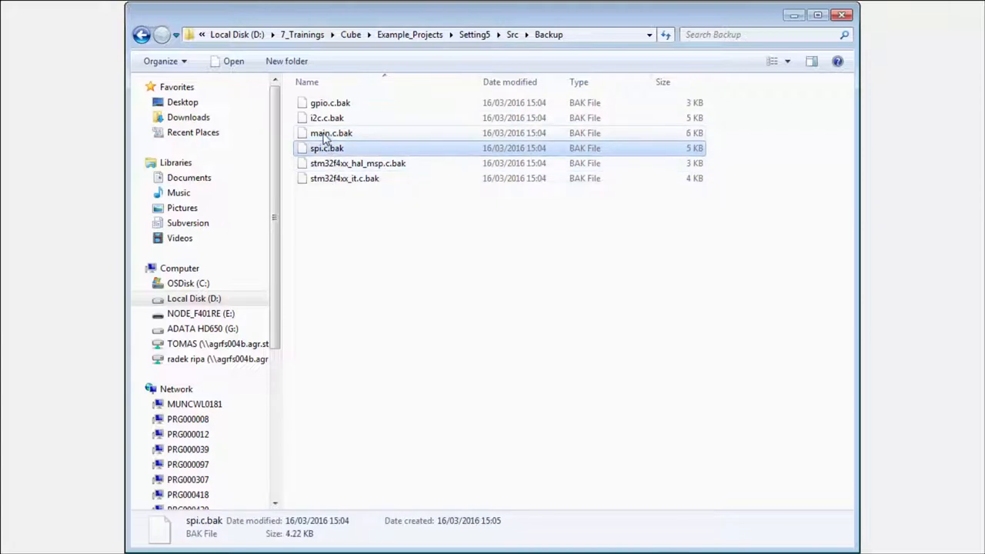
pyautogui.click(754, 34)
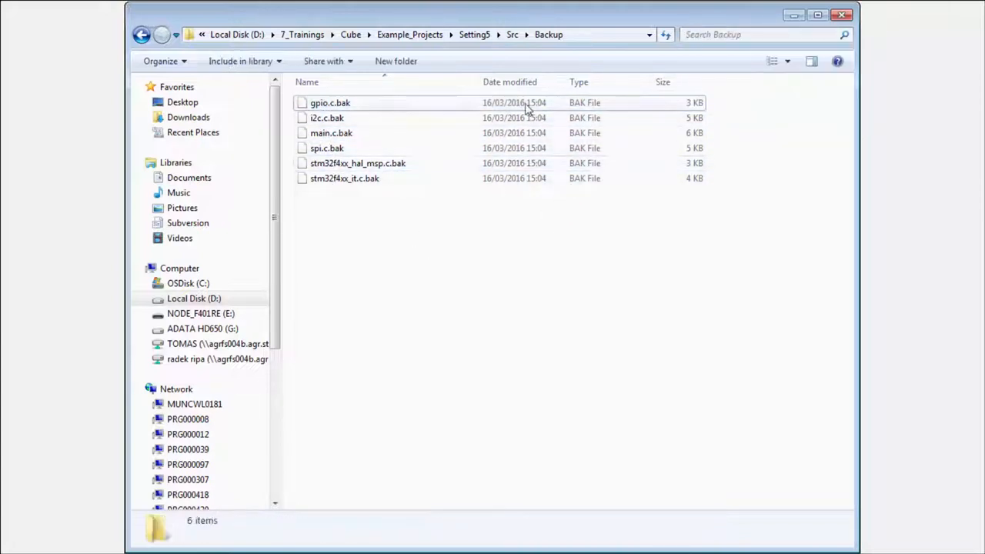
pyautogui.click(142, 34)
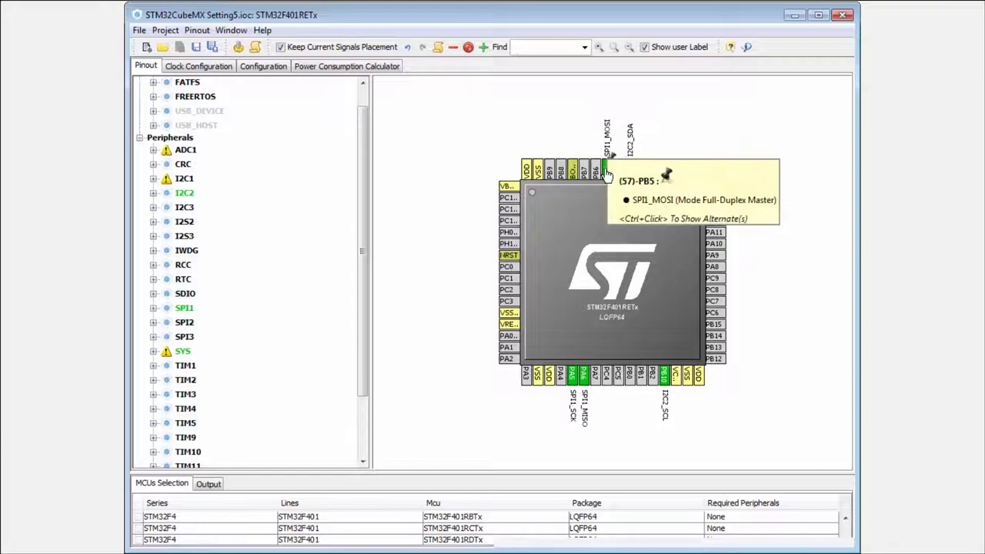
# - Uncheck the Backup and per-peripheral .c/.h options in Code Generator settings and apply
pyautogui.click(165, 29)
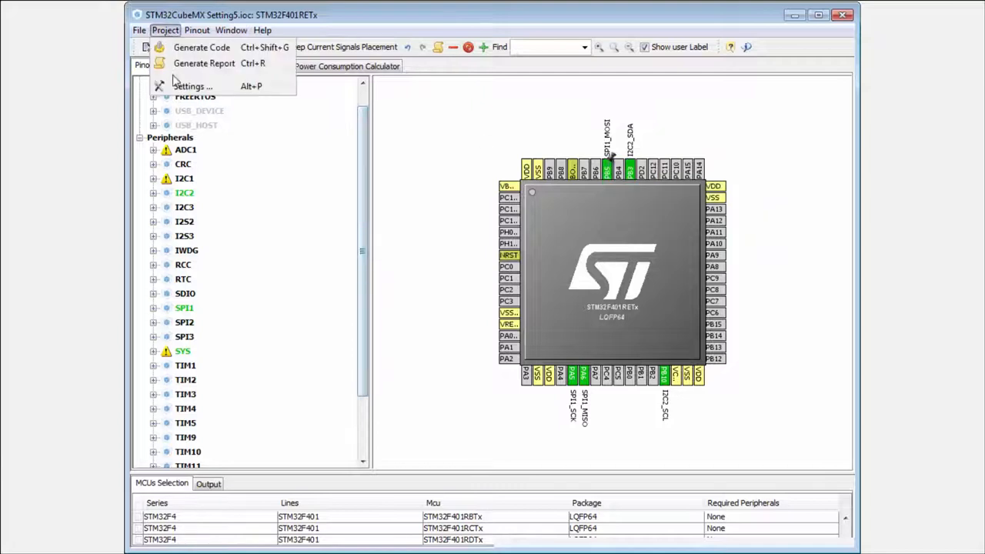
pyautogui.click(193, 86)
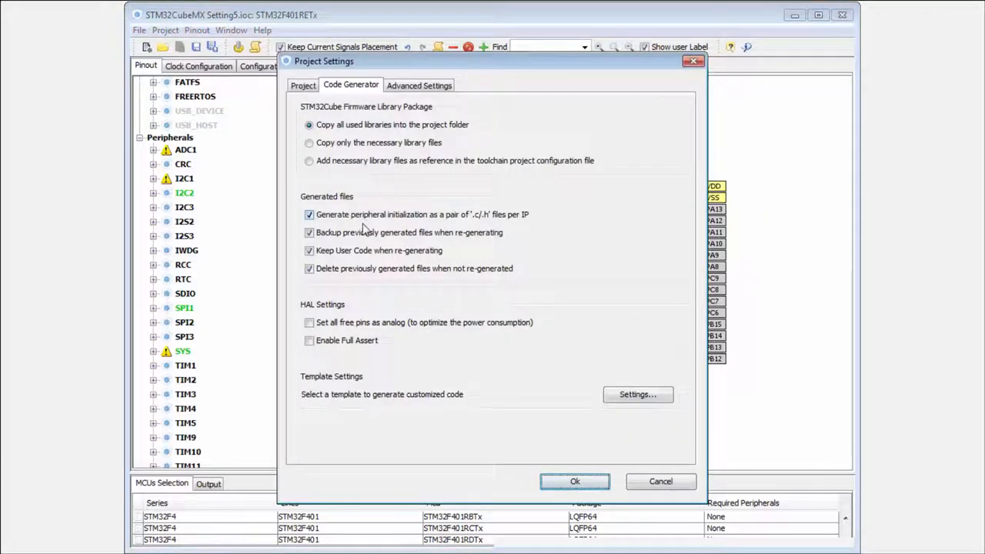
pyautogui.click(308, 233)
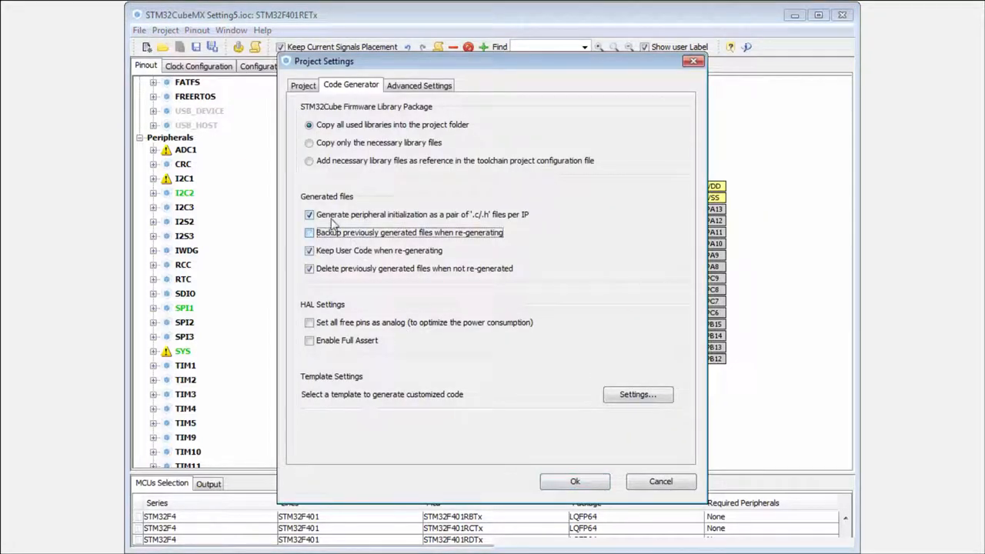
pyautogui.click(309, 216)
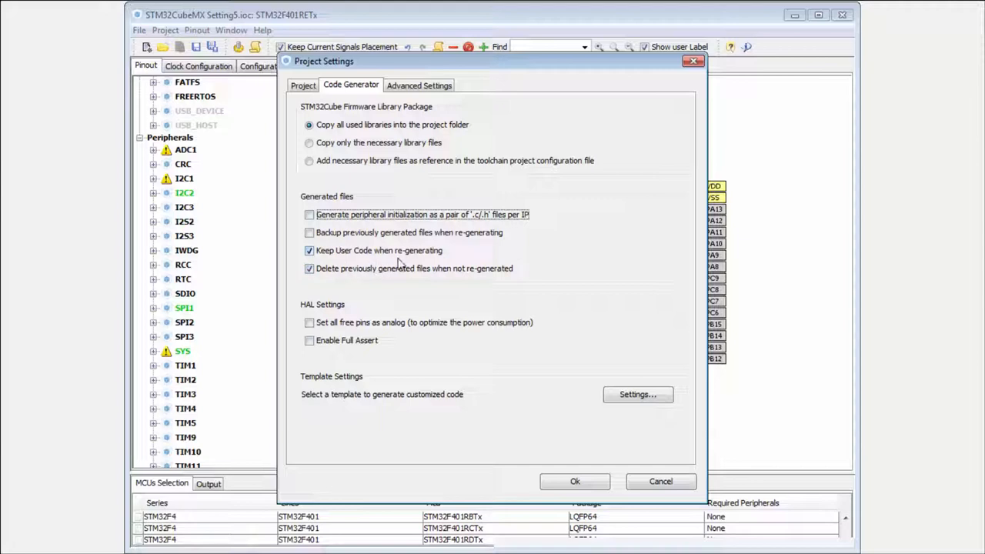
pyautogui.moveTo(379, 249)
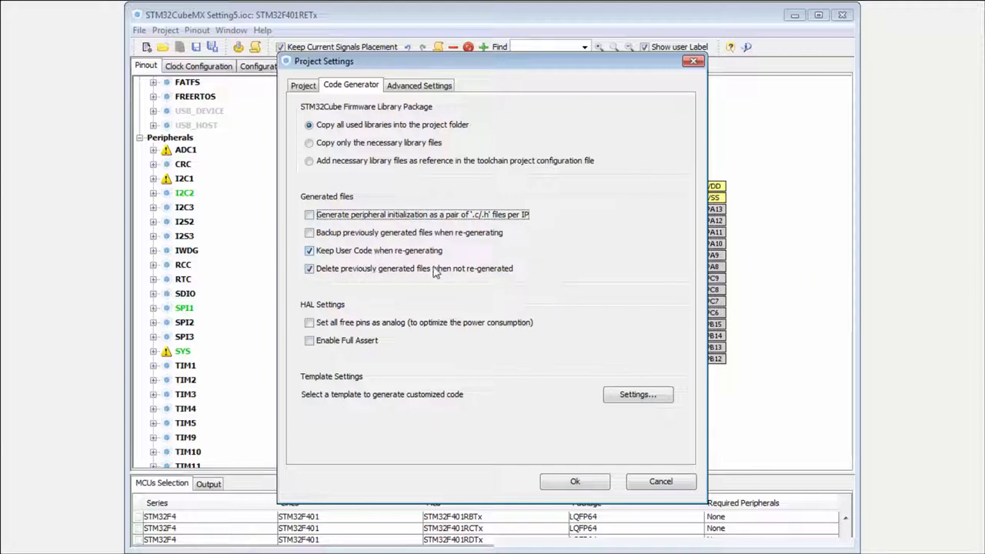
pyautogui.moveTo(530, 455)
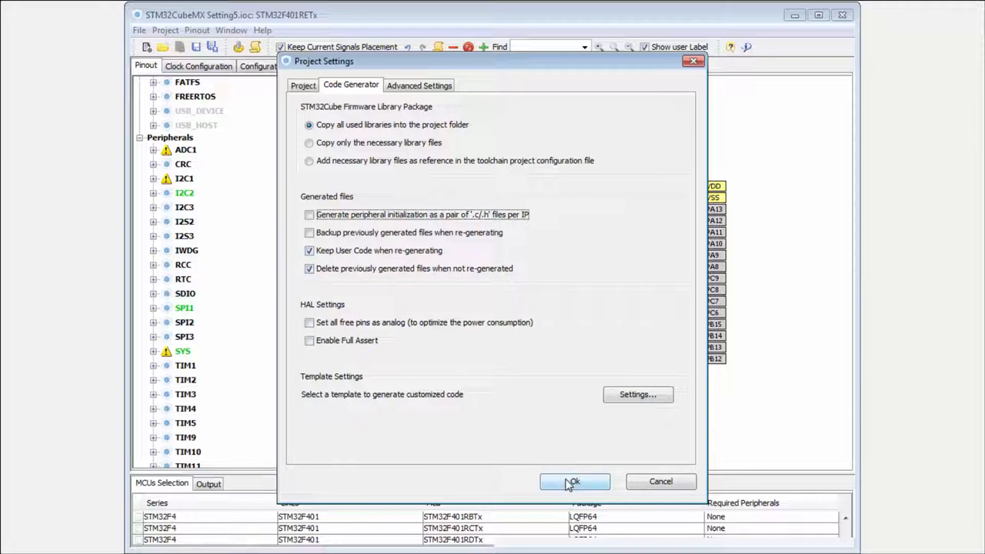
pyautogui.click(574, 480)
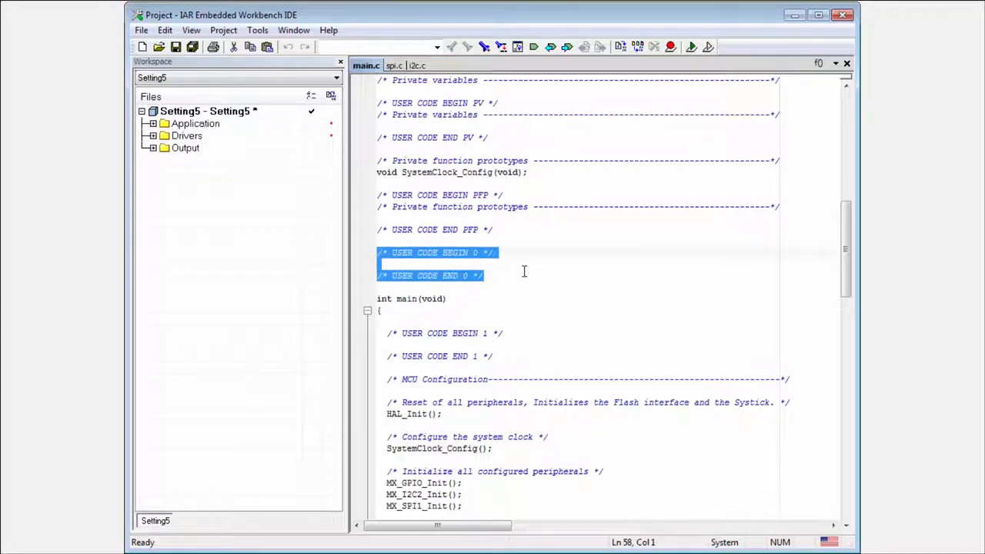
# - Deselect the highlighted USER CODE section 0 in the regenerated main.c
pyautogui.click(485, 275)
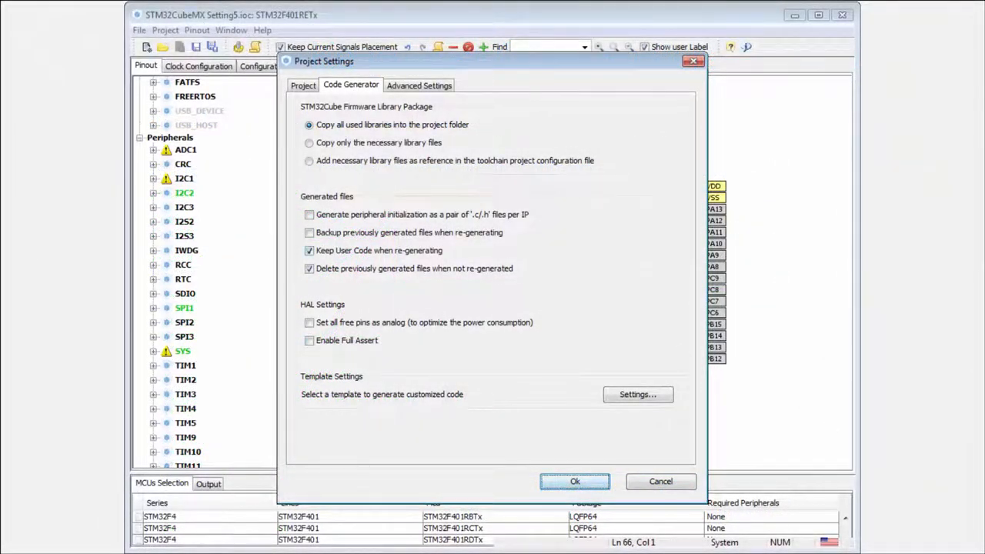
# - Add a /**/ test comment in main.c's USER CODE 1 section
pyautogui.click(574, 480)
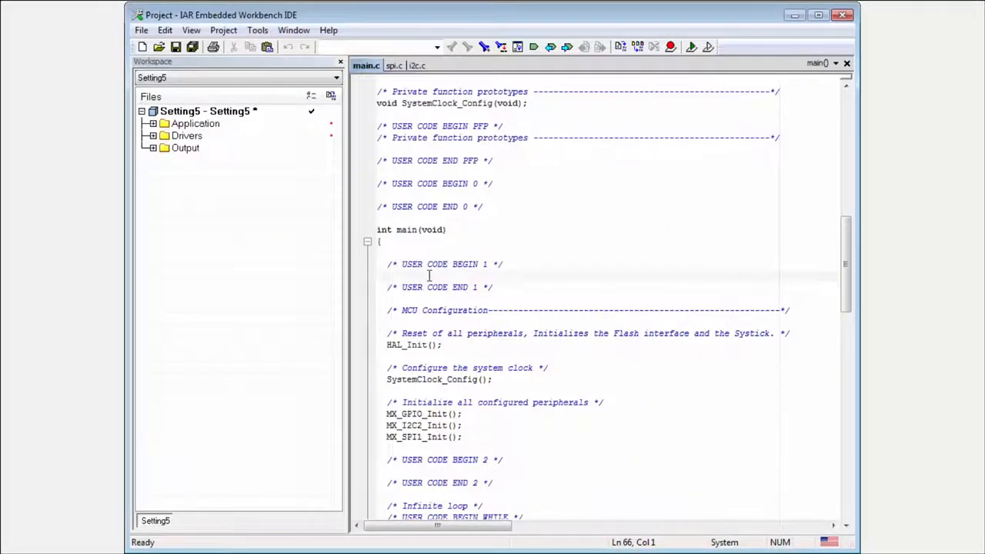
pyautogui.write('/**/')
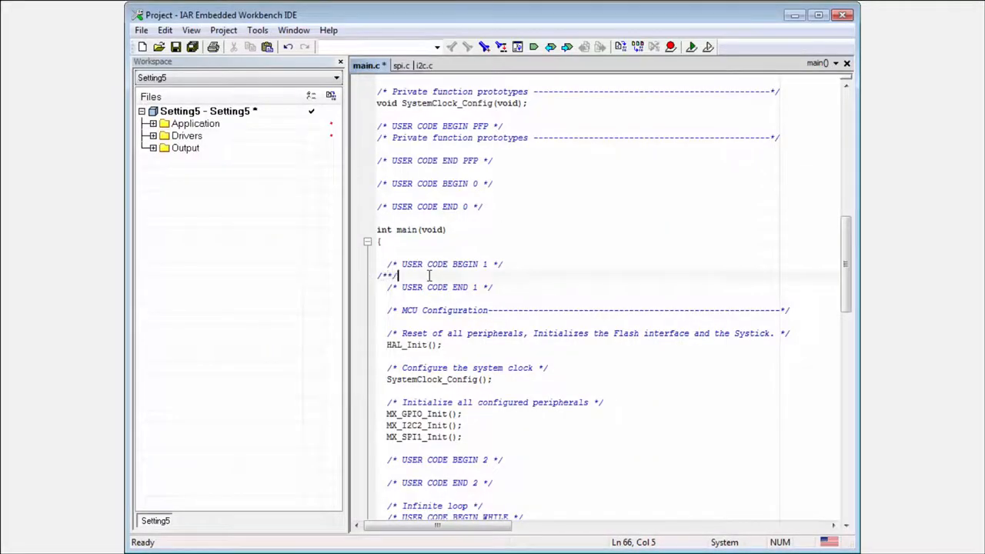
pyautogui.write('test')
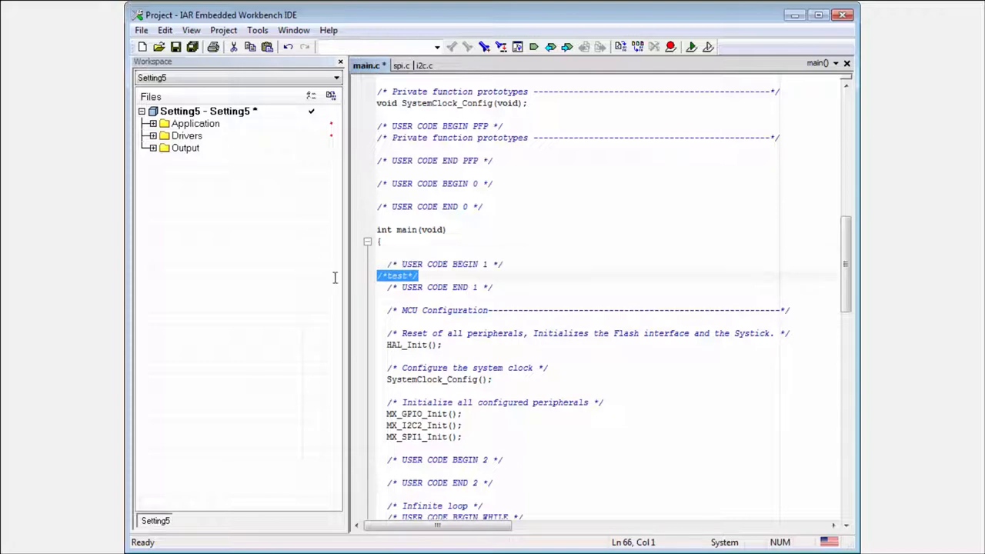
# - Confirm the code generator settings, regenerate Setting5's code and dismiss the success notice
pyautogui.click(469, 287)
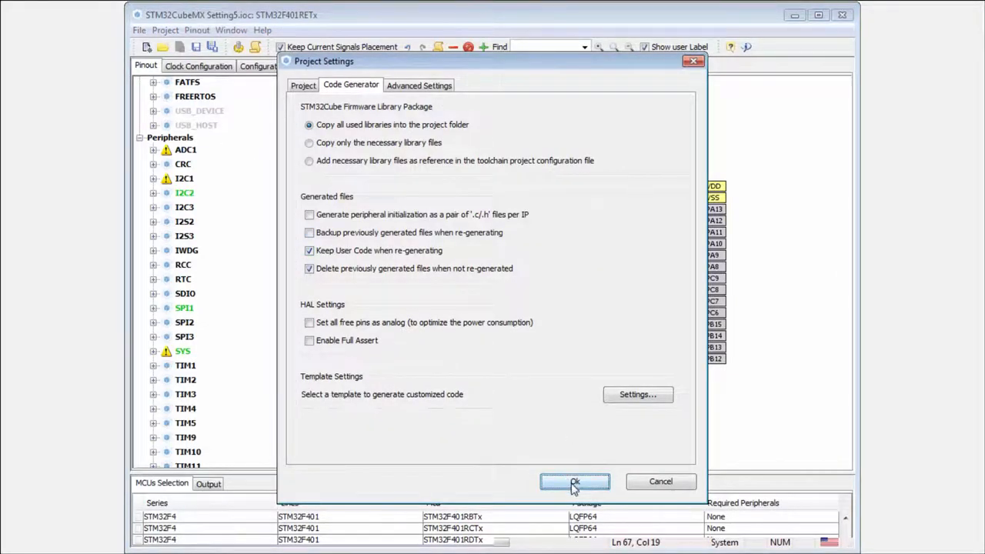
pyautogui.click(576, 481)
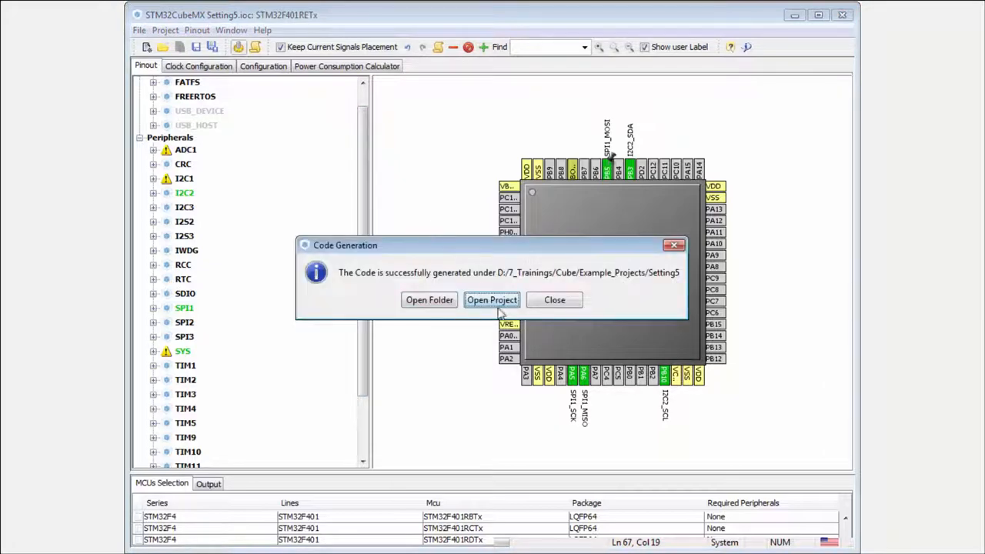
pyautogui.click(554, 298)
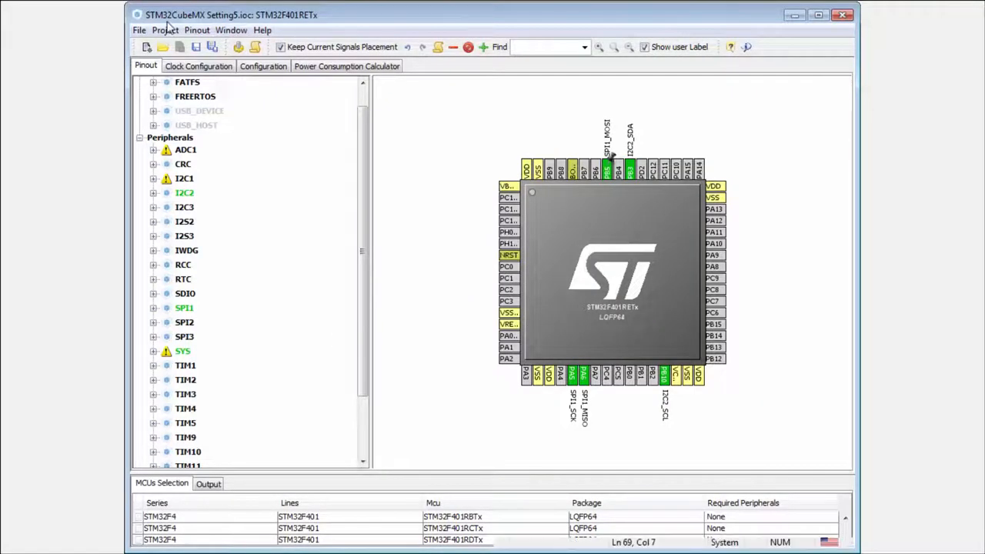
# - Regenerate Setting5's code, open it in IAR Embedded Workbench and reload the project changed on disk
pyautogui.click(165, 29)
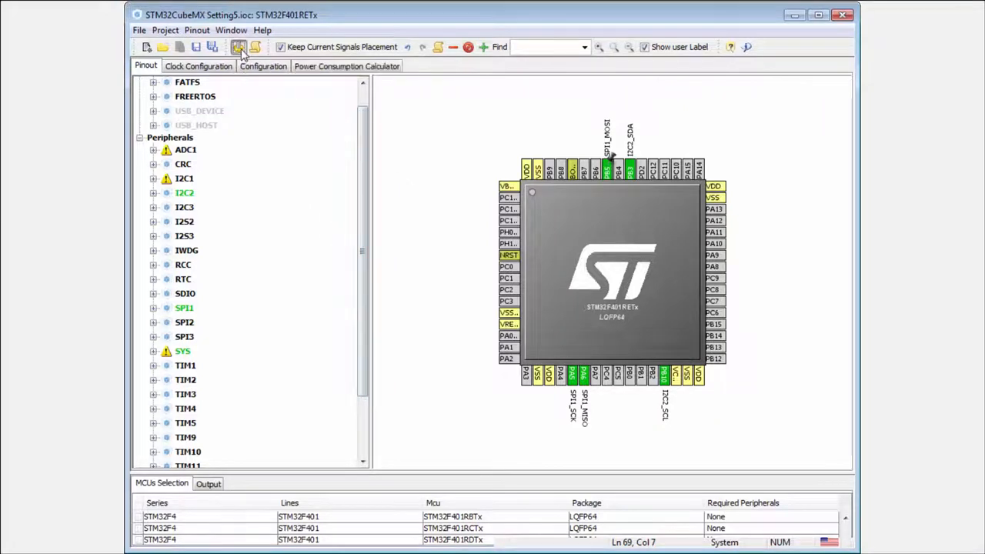
pyautogui.click(240, 46)
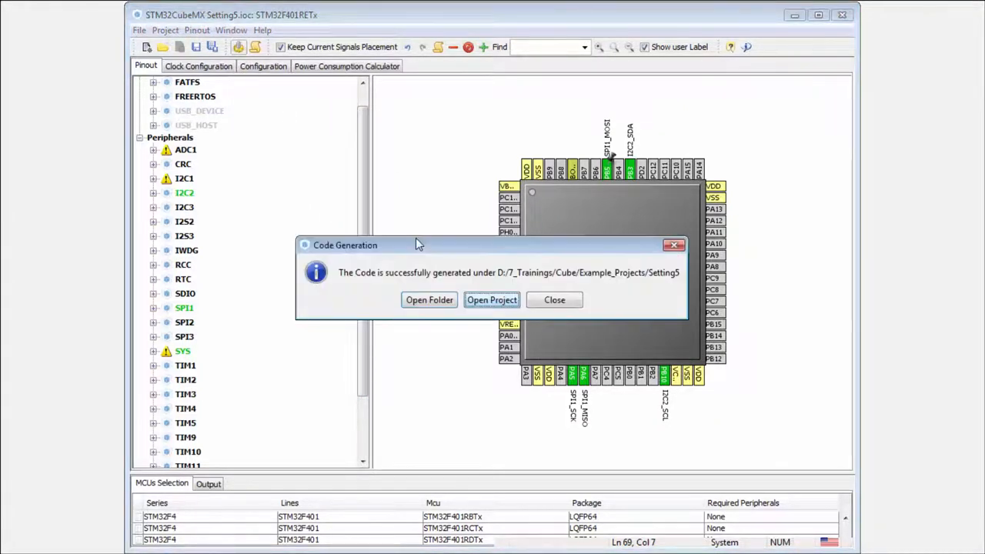
pyautogui.click(555, 298)
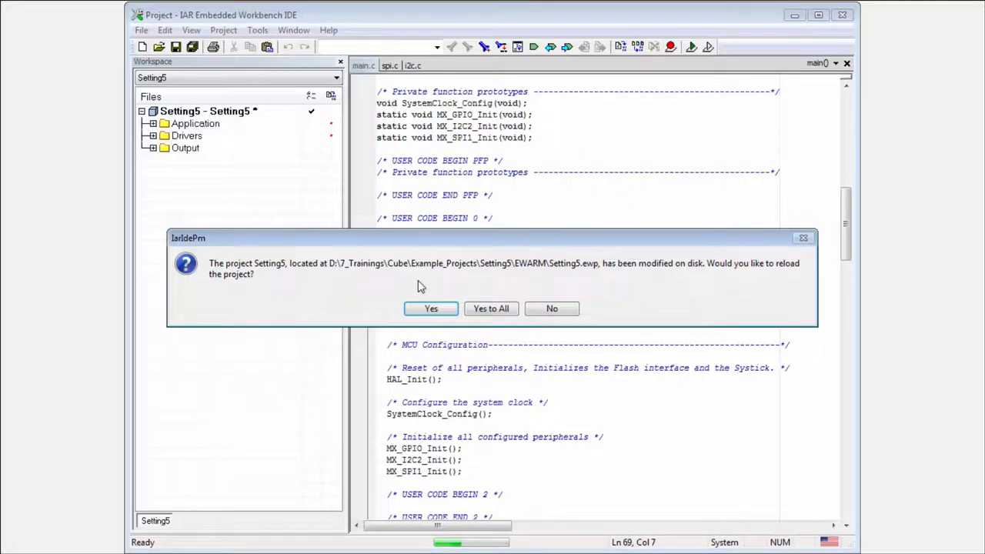
pyautogui.click(431, 308)
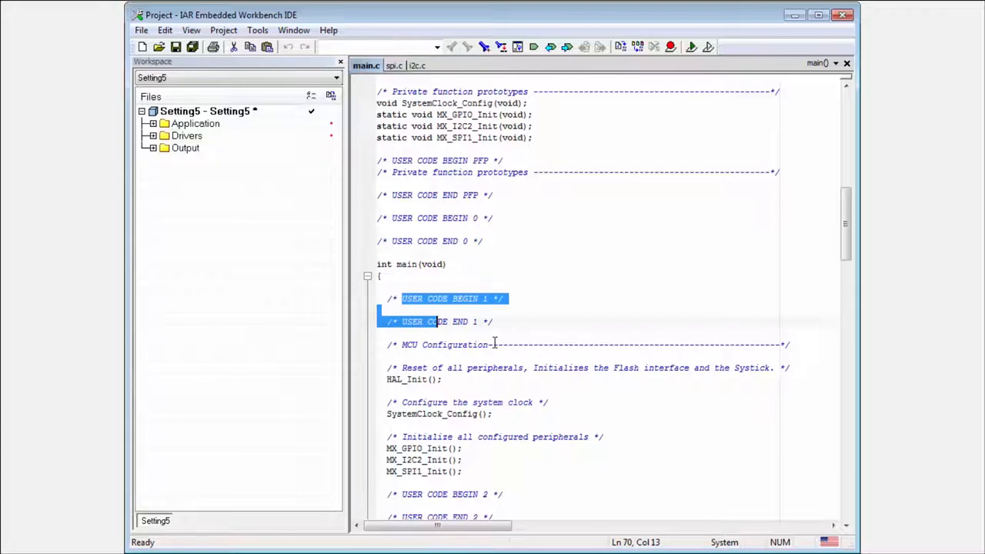
pyautogui.scroll(-3)
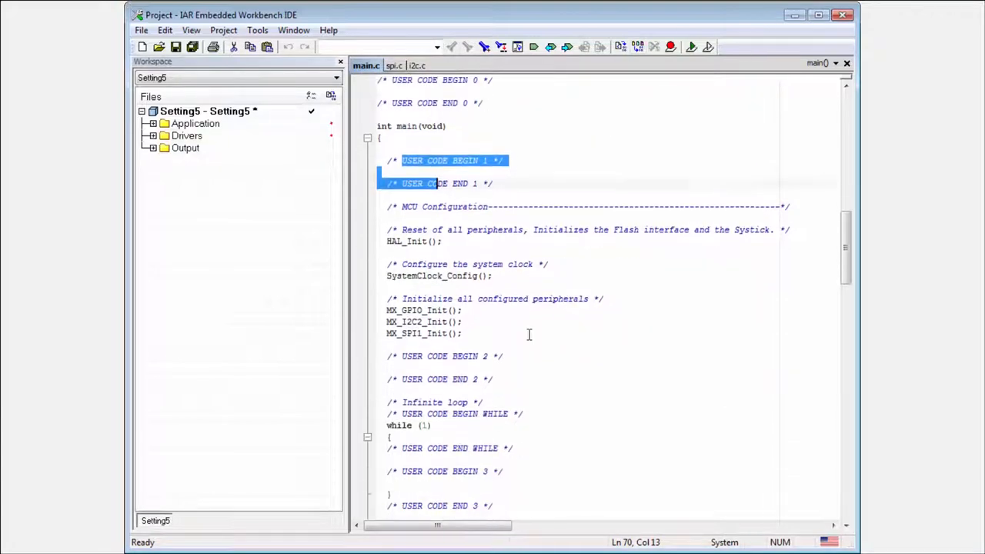
pyautogui.scroll(-3)
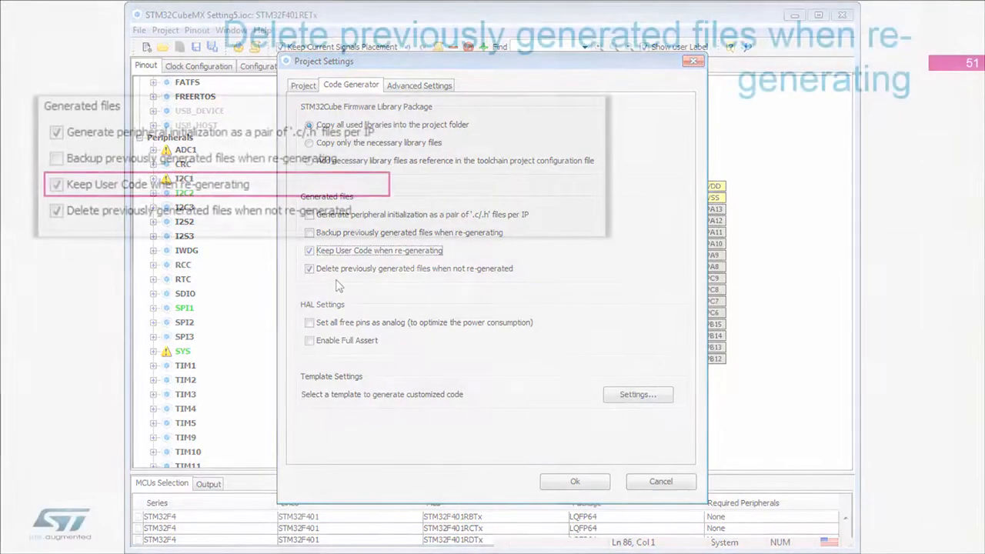
# - Accept the Project Settings dialog so Setting5's chip pinout shows again
pyautogui.click(574, 480)
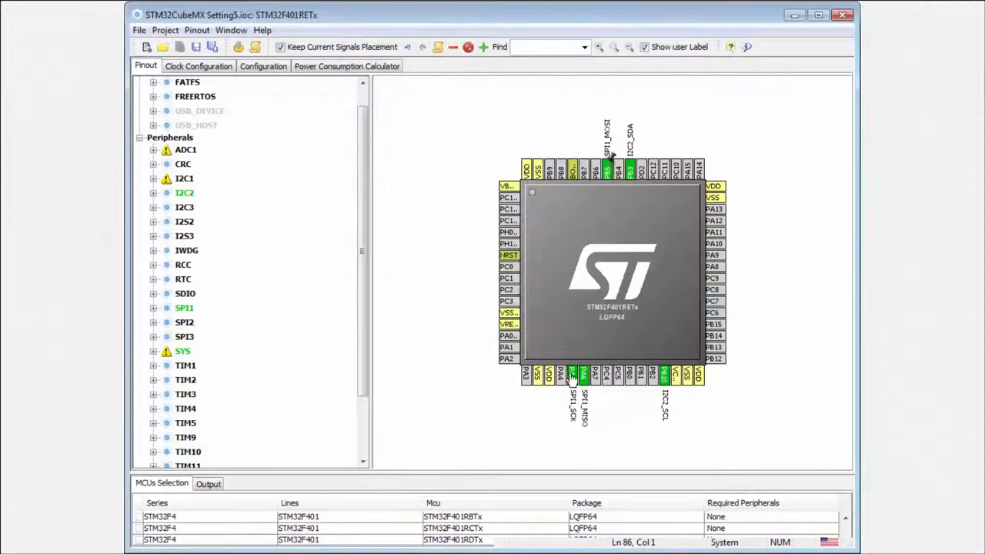
# - Browse into the project's Src source folder in the file browser
pyautogui.click(571, 375)
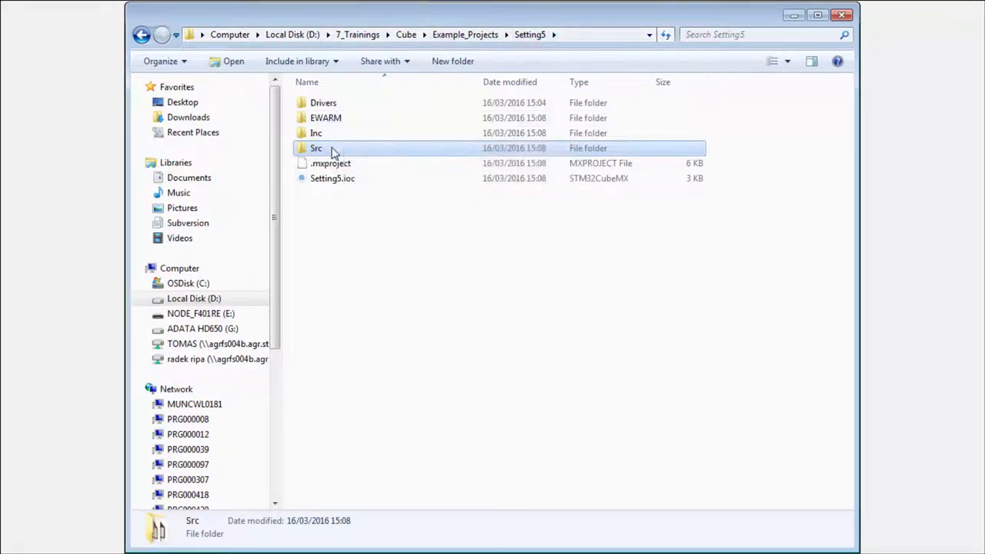
pyautogui.doubleClick(316, 148)
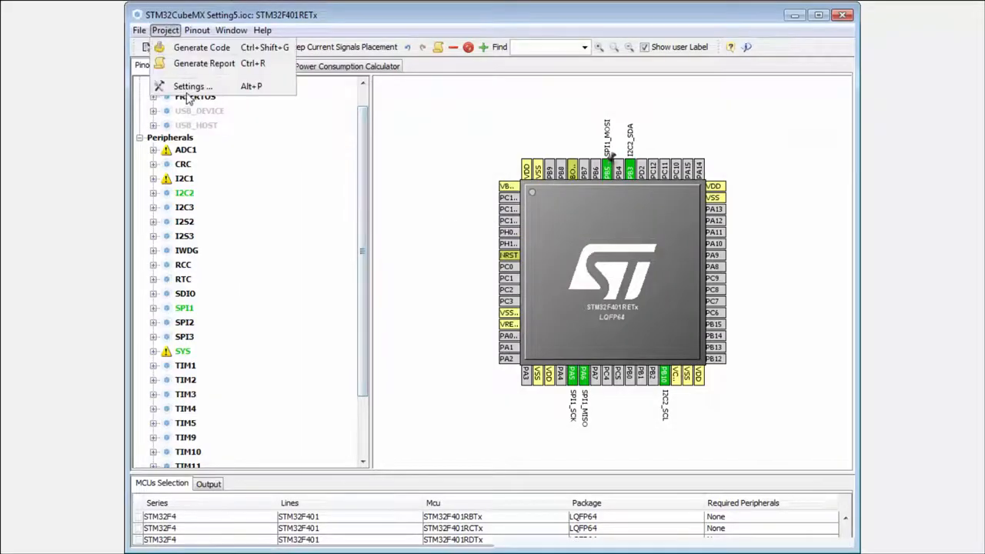
# - Enable 'Generate peripheral initialization as a pair of .c/.h files per IP' and apply the settings
pyautogui.click(191, 87)
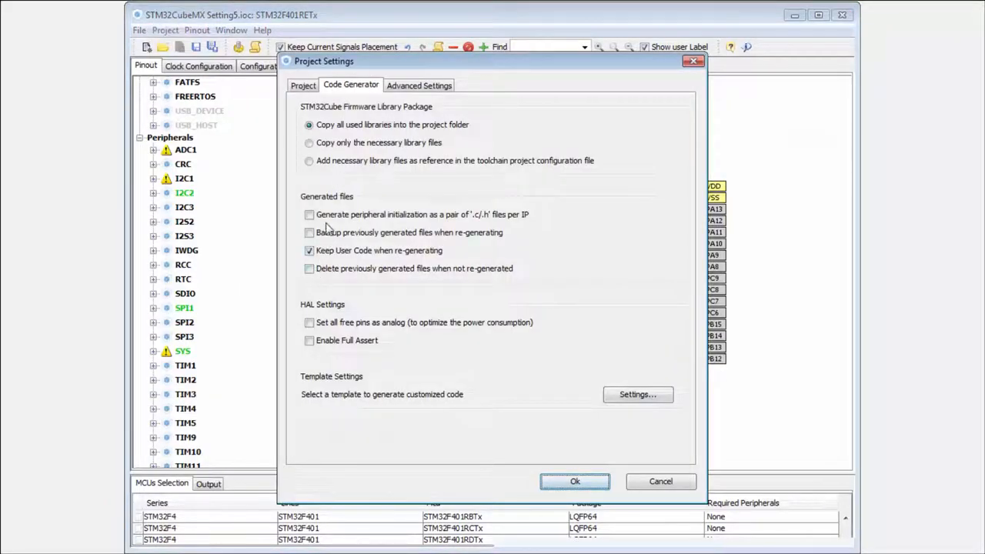
pyautogui.click(309, 215)
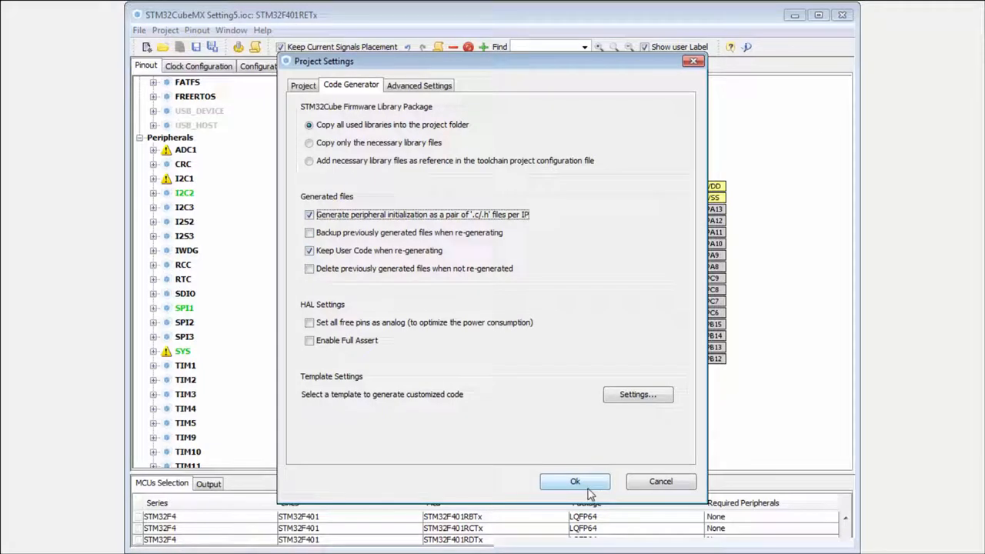
pyautogui.click(574, 480)
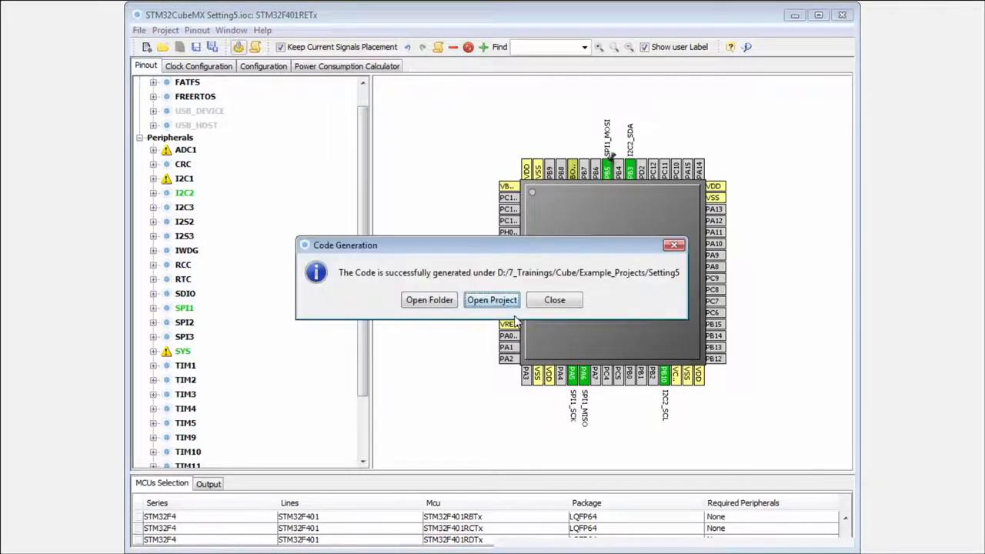
# - Dismiss the success notice, set I2C2 to Disable and start regenerating Setting5's code
pyautogui.click(554, 298)
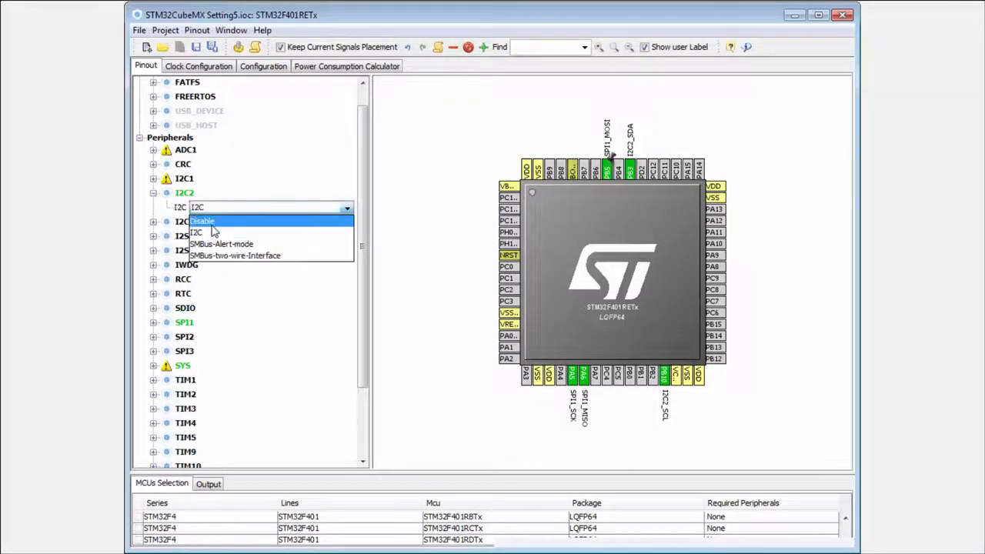
pyautogui.click(203, 222)
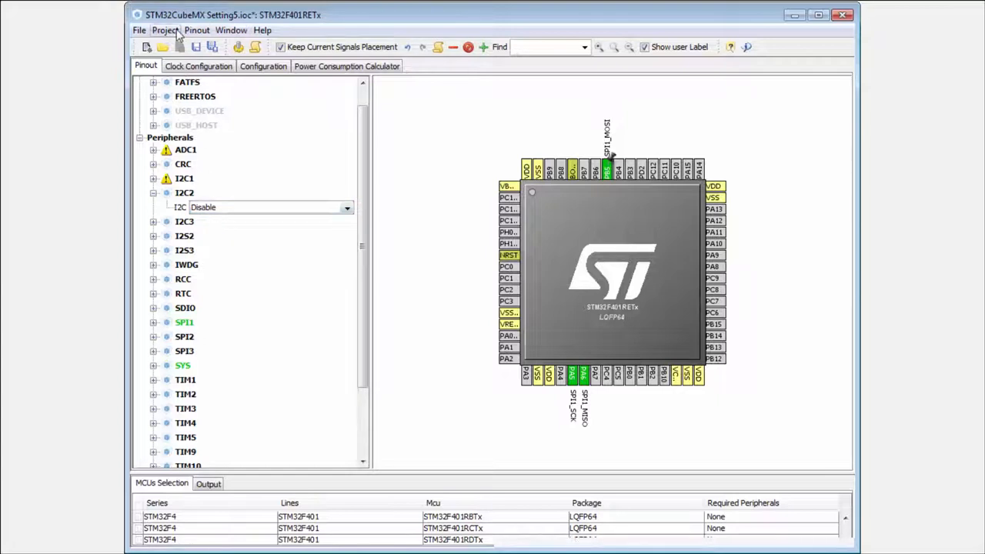
pyautogui.click(164, 31)
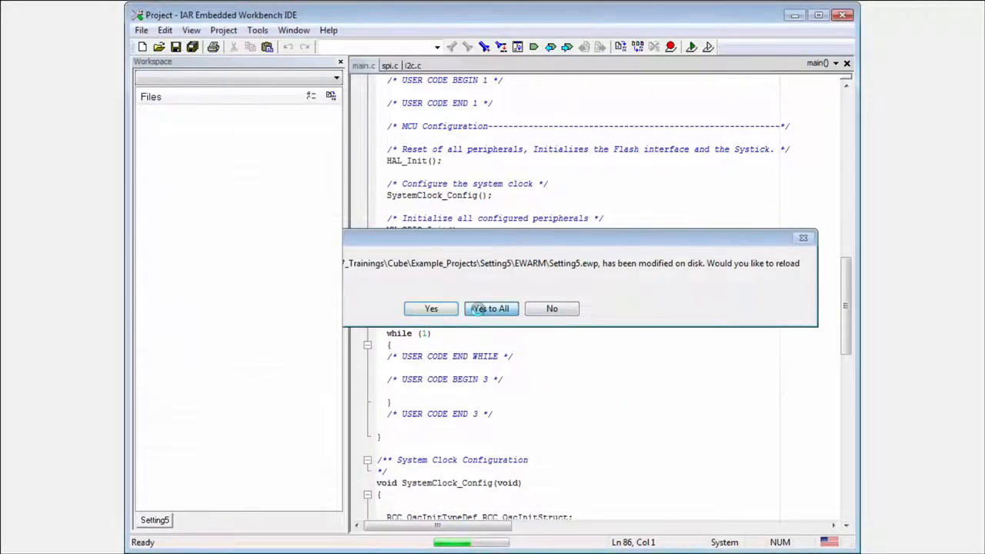
# - Reload all changed project files so main.c initialises only GPIO and SPI1, then check Src still lists i2c.c
pyautogui.click(489, 308)
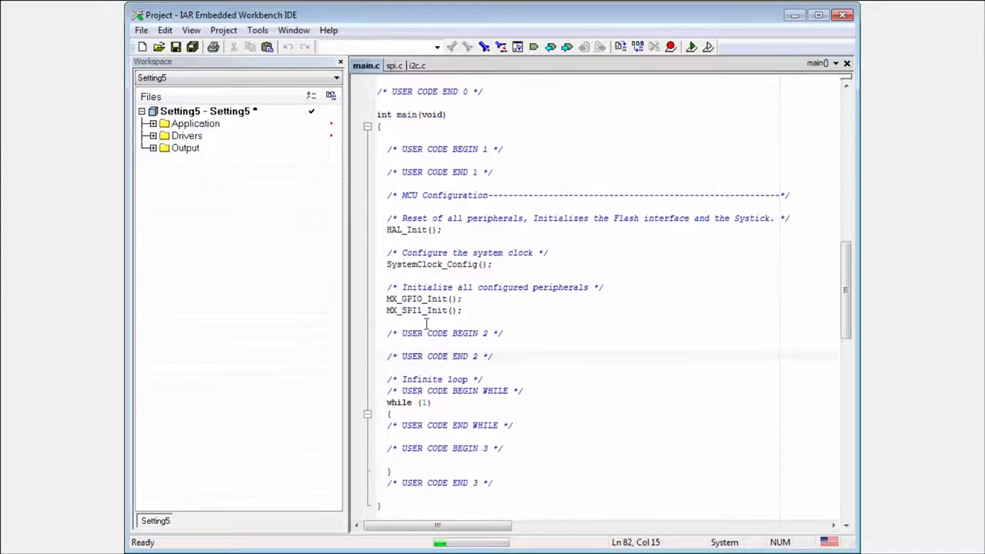
pyautogui.click(462, 310)
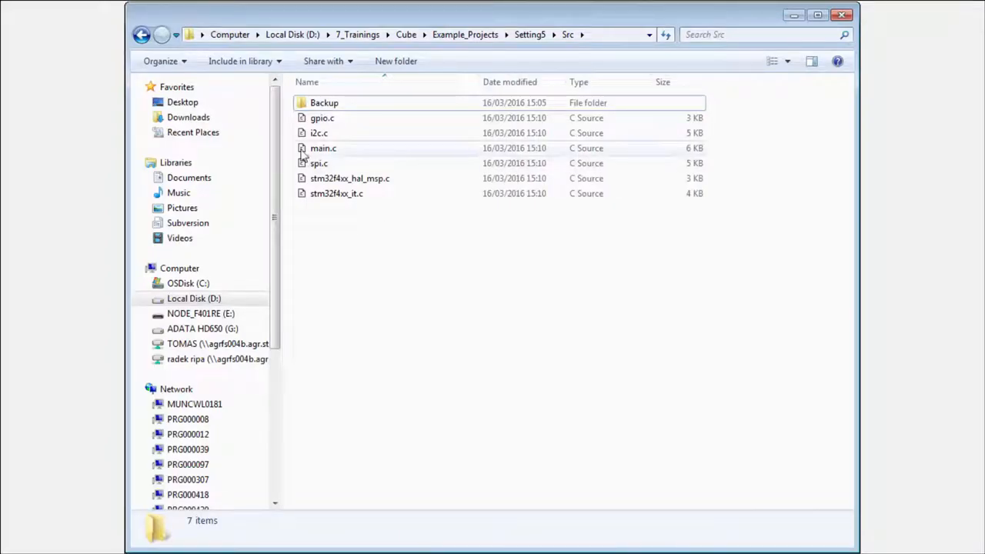
pyautogui.moveTo(793, 25)
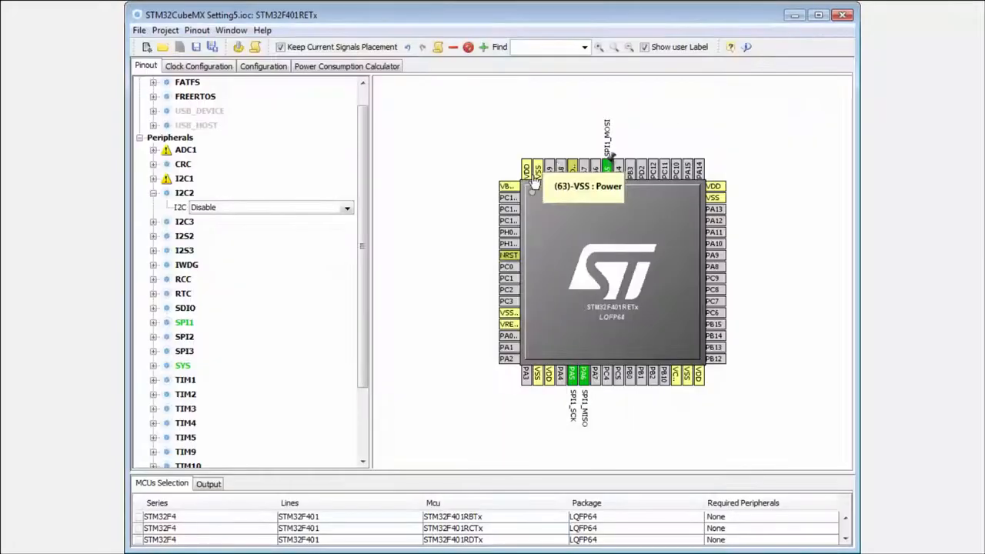
# - Enable 'Delete previously generated files when not re-generated' and apply the settings
pyautogui.click(164, 31)
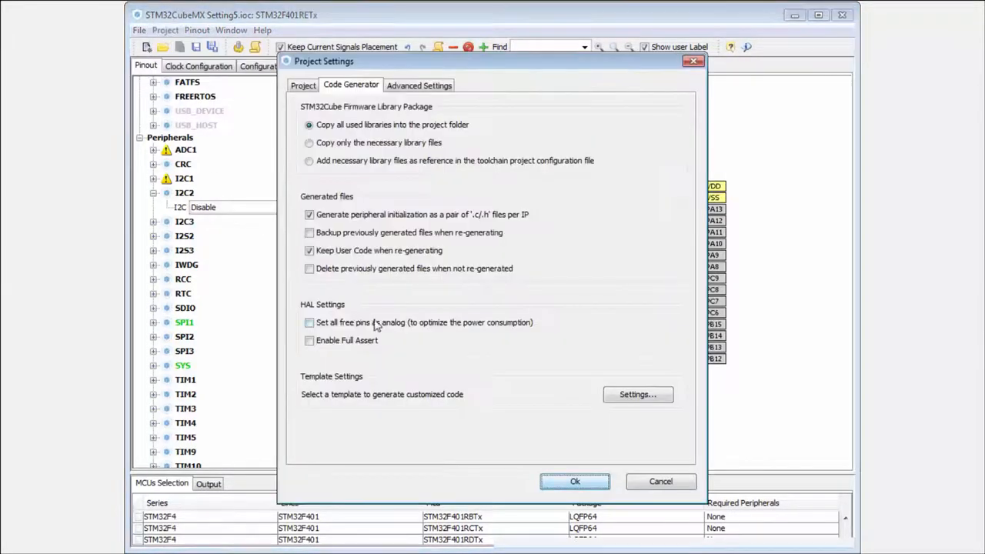
pyautogui.click(309, 267)
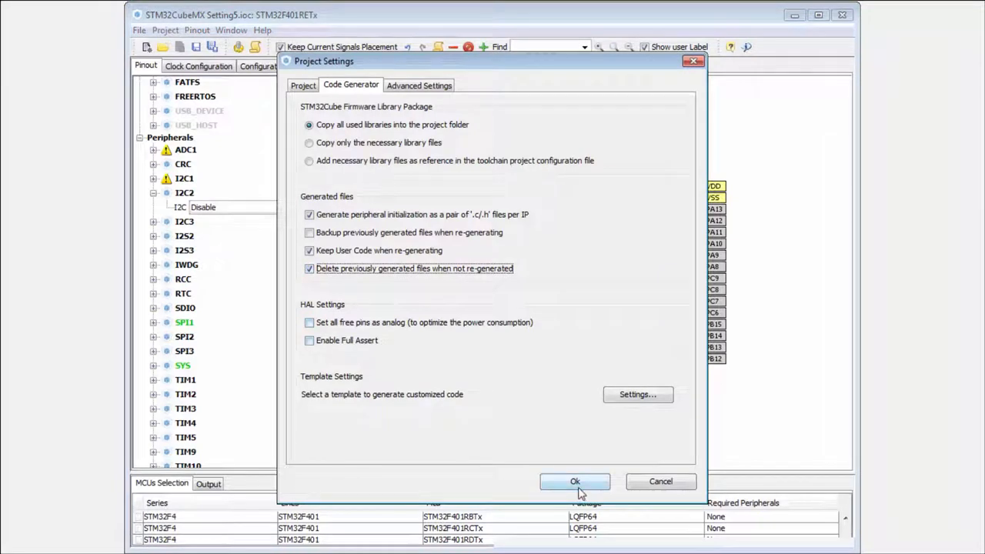
pyautogui.click(575, 480)
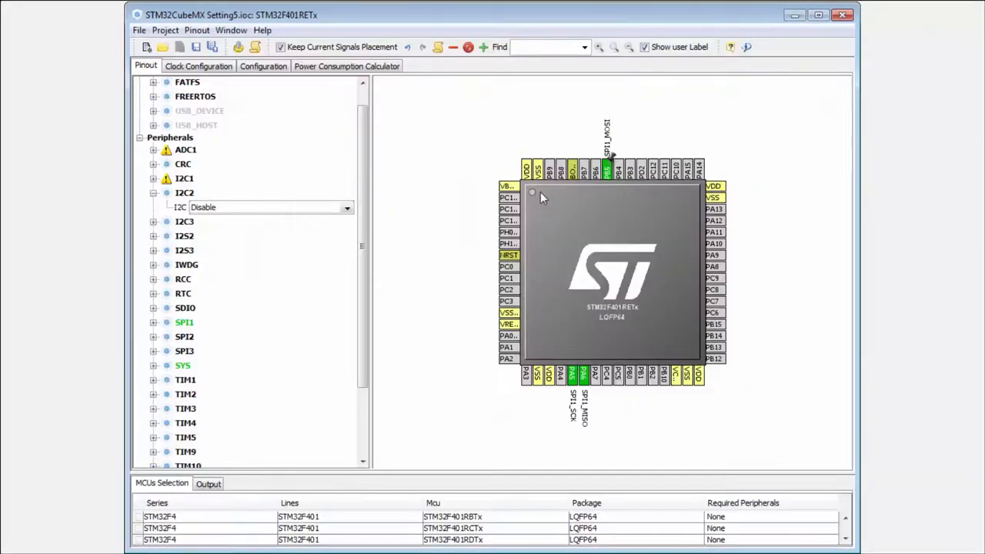
# - Reopen Project > Settings to verify the deletion option is retained
pyautogui.click(164, 31)
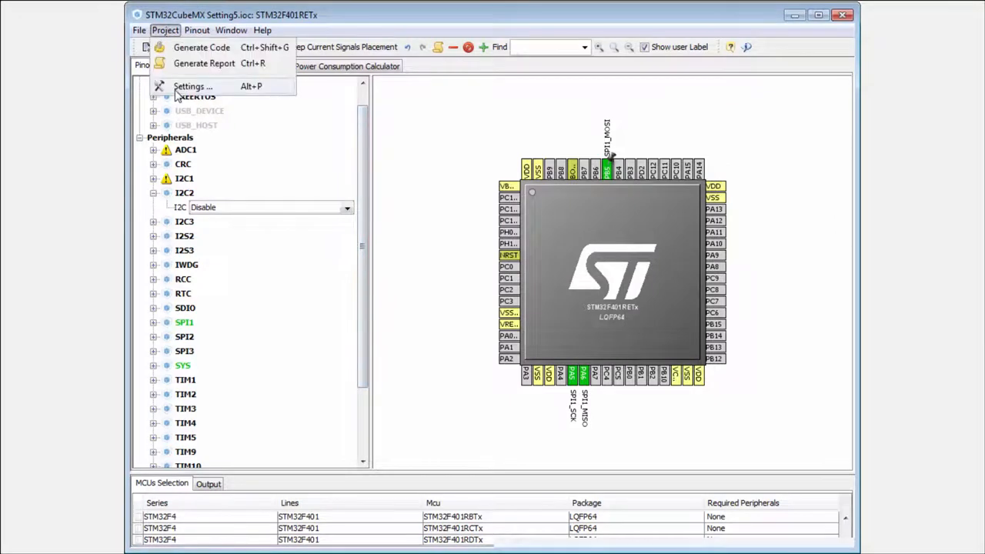
pyautogui.click(191, 86)
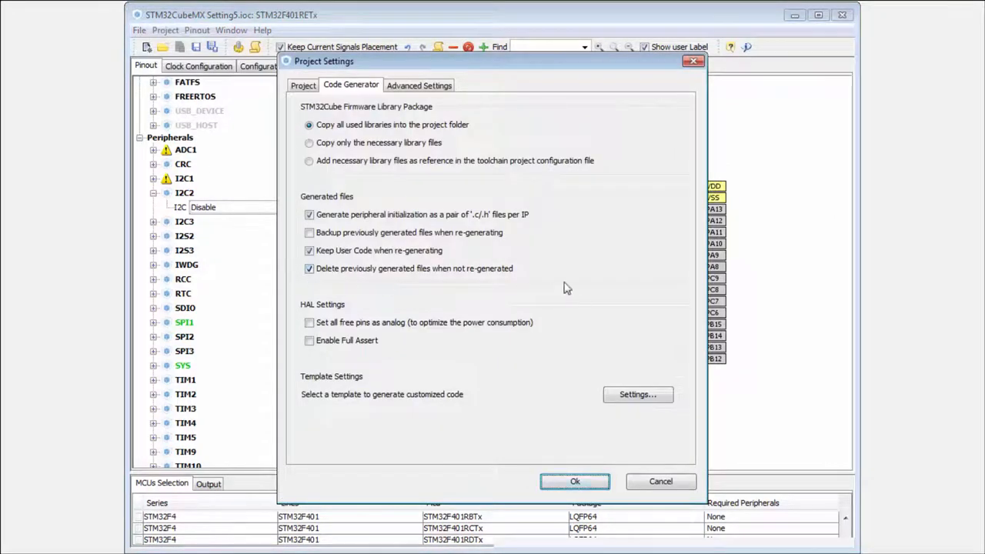